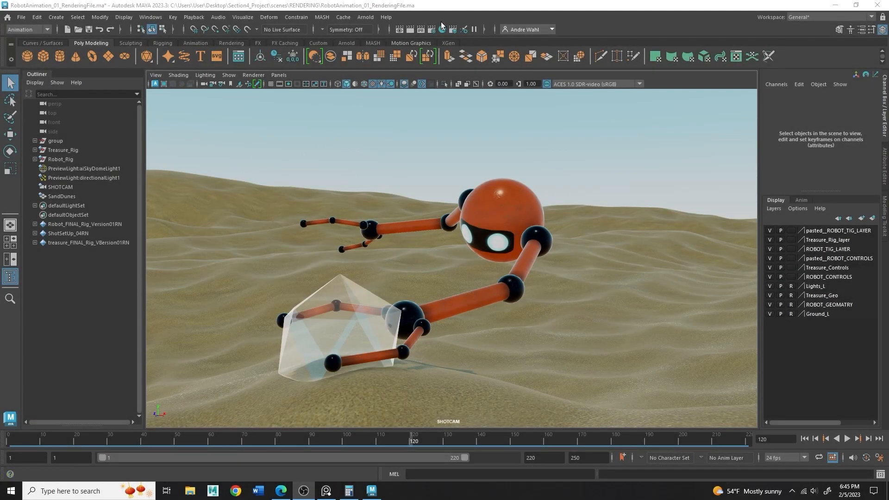
# - Show the Common tab's File Output section with EXR as the image format
pyautogui.click(625, 128)
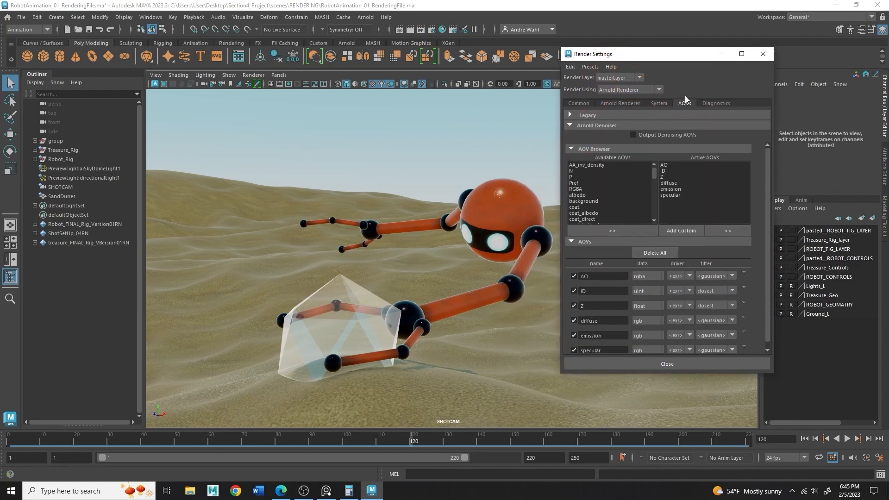
pyautogui.click(577, 103)
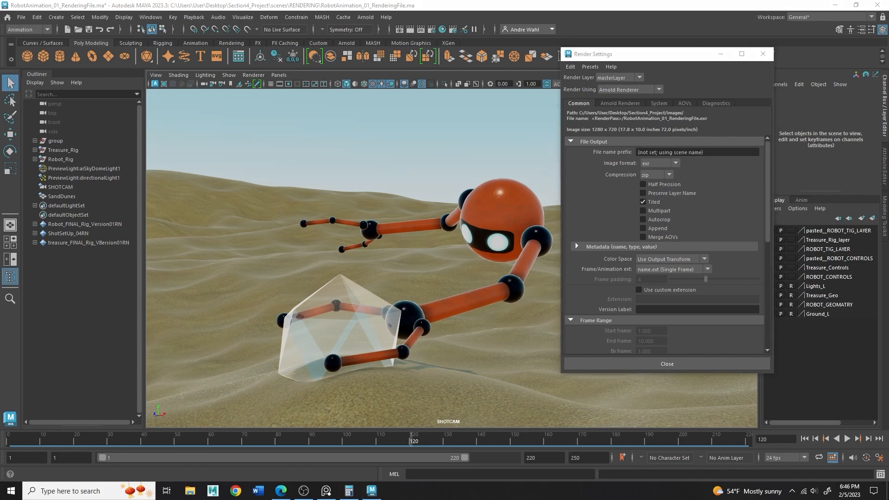
pyautogui.moveTo(664, 117)
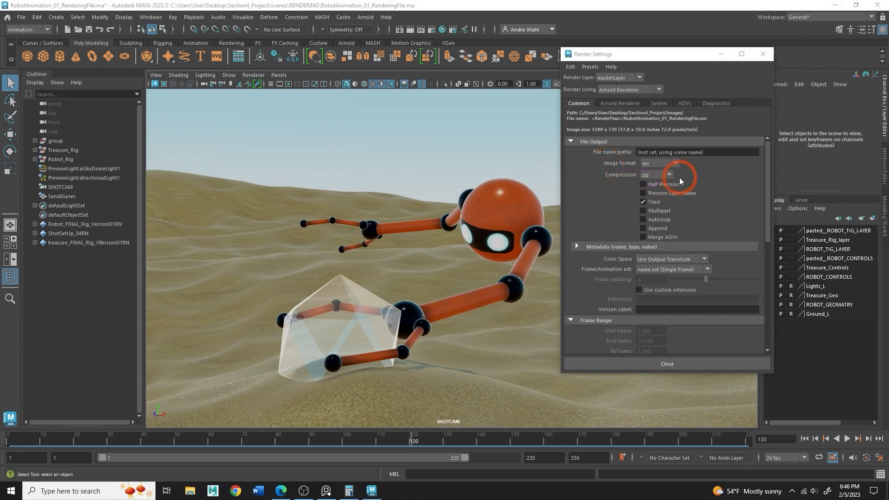
# - Set EXR compression to none and the image size preset to HD_540 (960×540)
pyautogui.click(648, 175)
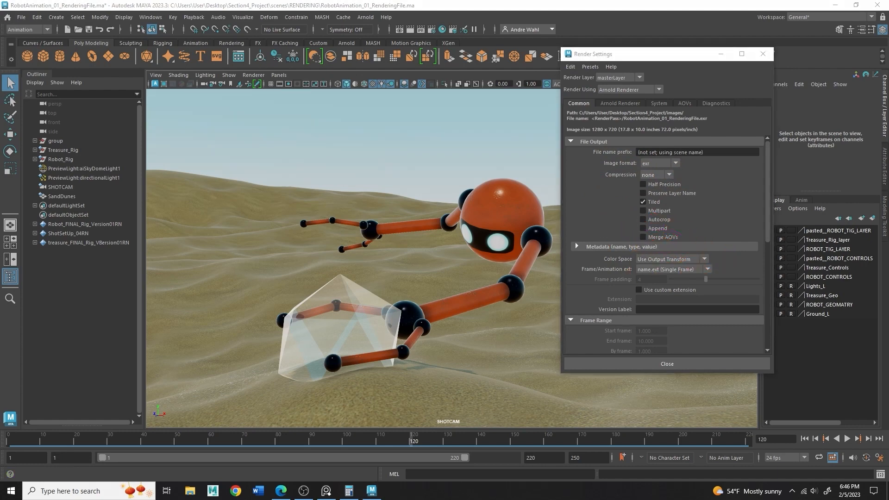
pyautogui.click(641, 236)
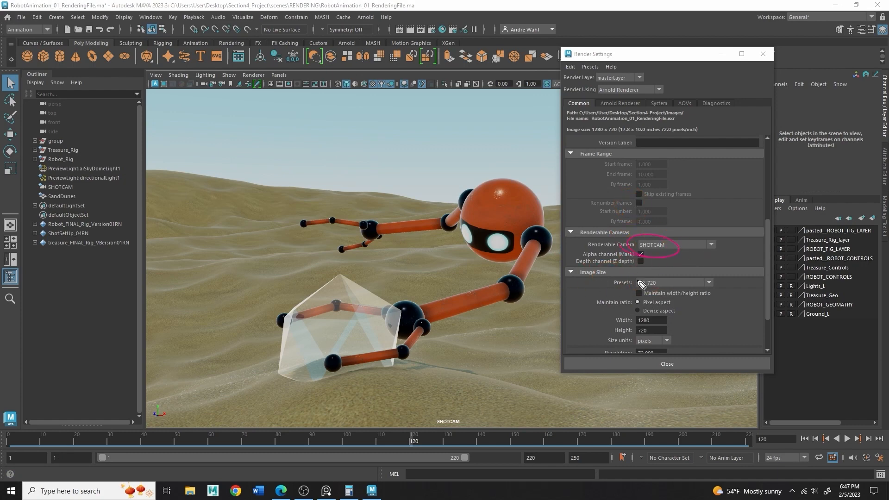
pyautogui.click(672, 282)
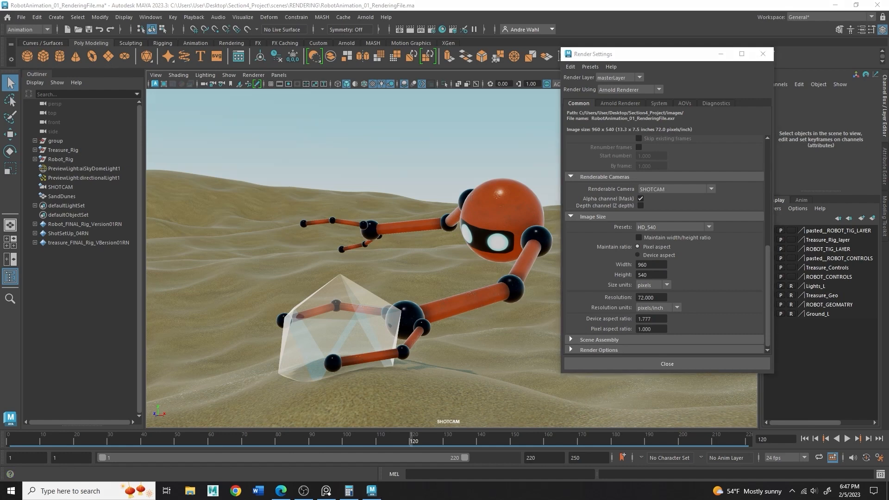
# - Switch to the Rendering menu set and run Render Sequence, enlarging the Render View
pyautogui.click(27, 29)
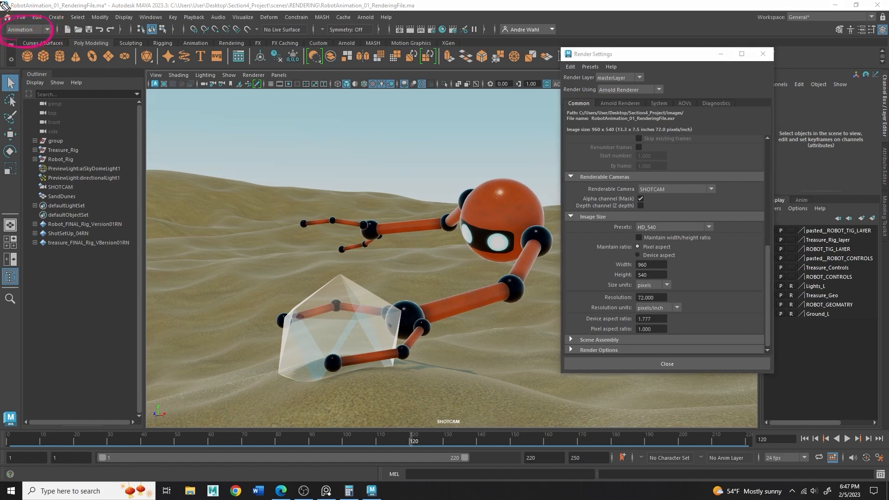
pyautogui.click(26, 30)
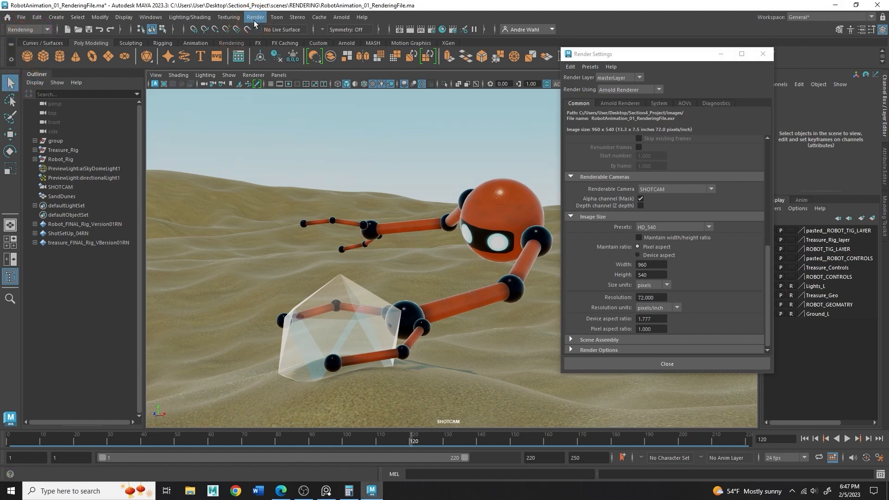
pyautogui.click(254, 16)
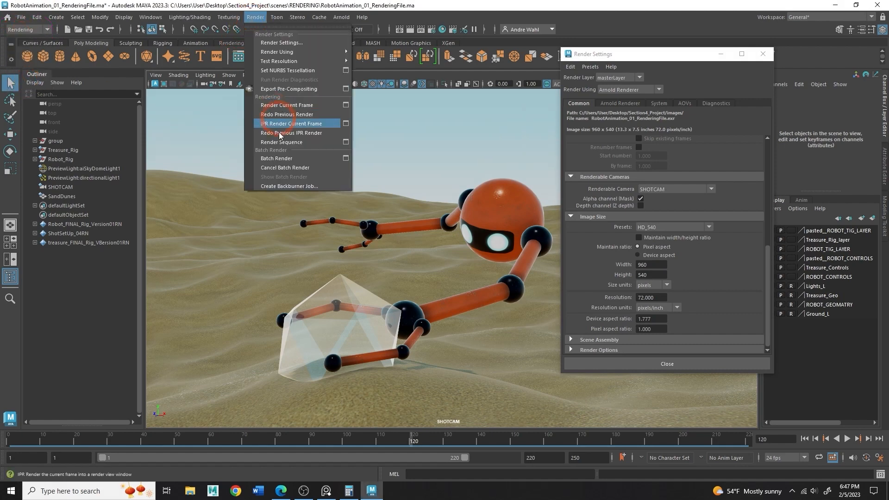
pyautogui.moveTo(289, 142)
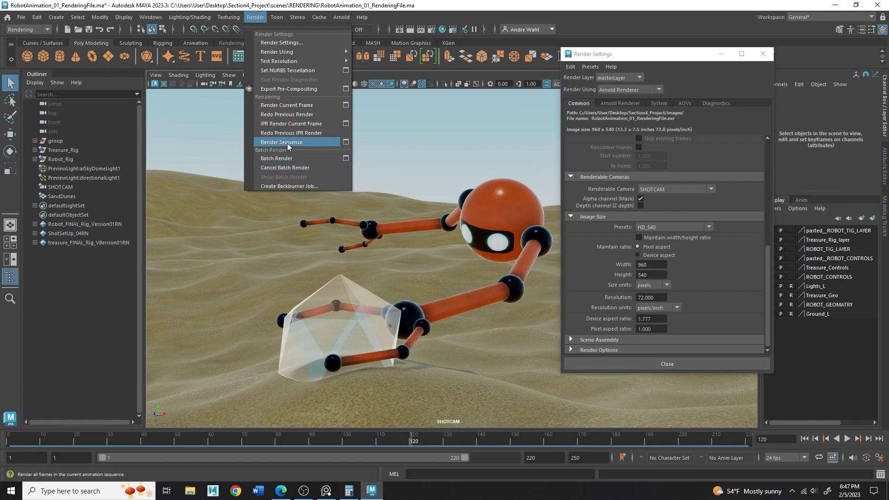
pyautogui.click(281, 142)
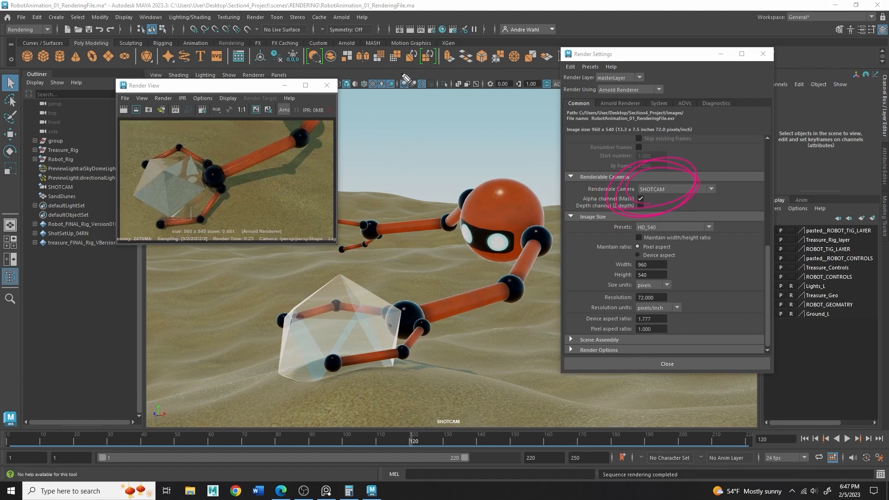
pyautogui.moveTo(193, 139); pyautogui.dragTo(187, 187)
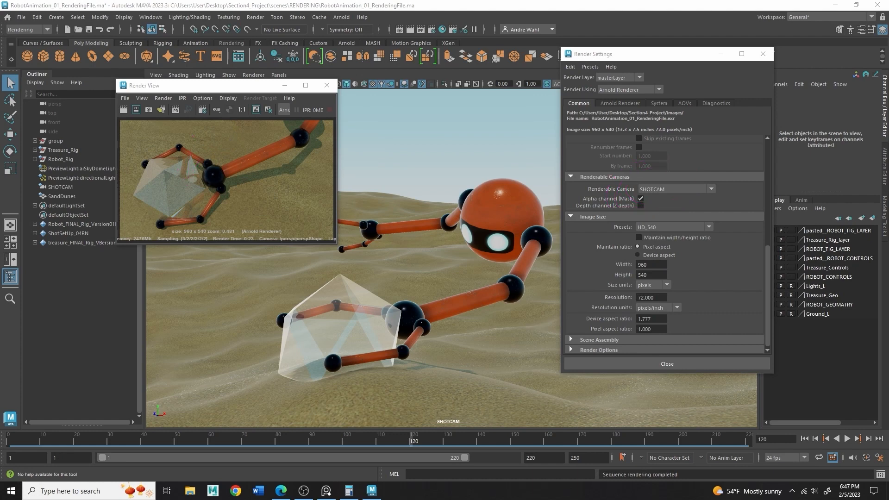
pyautogui.moveTo(339, 248)
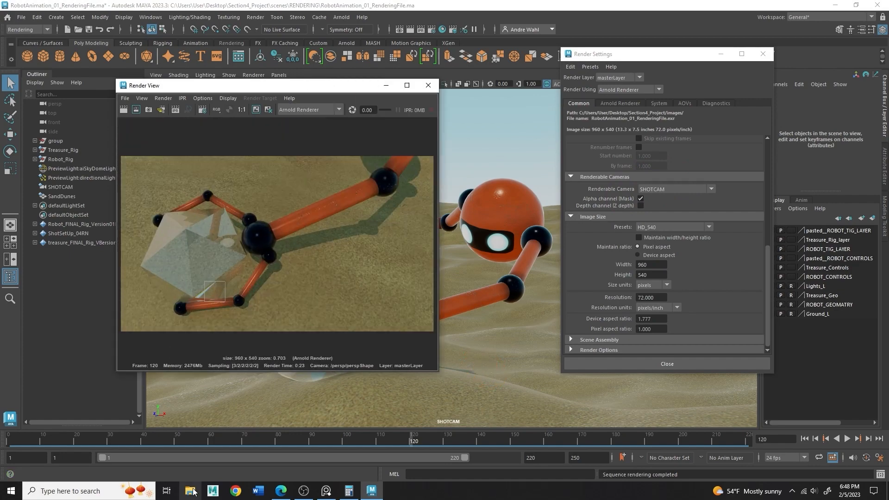
# - Delete the stray EXR render from the project's images folder in File Explorer
pyautogui.click(201, 320)
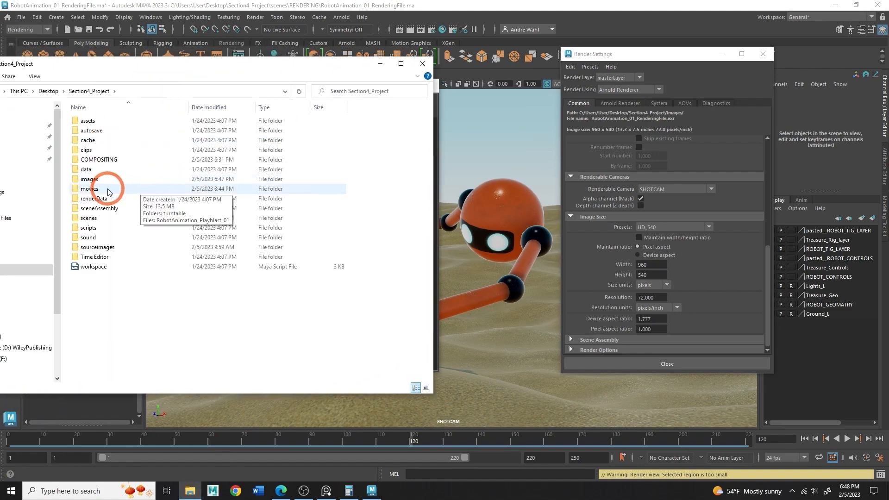
pyautogui.doubleClick(89, 179)
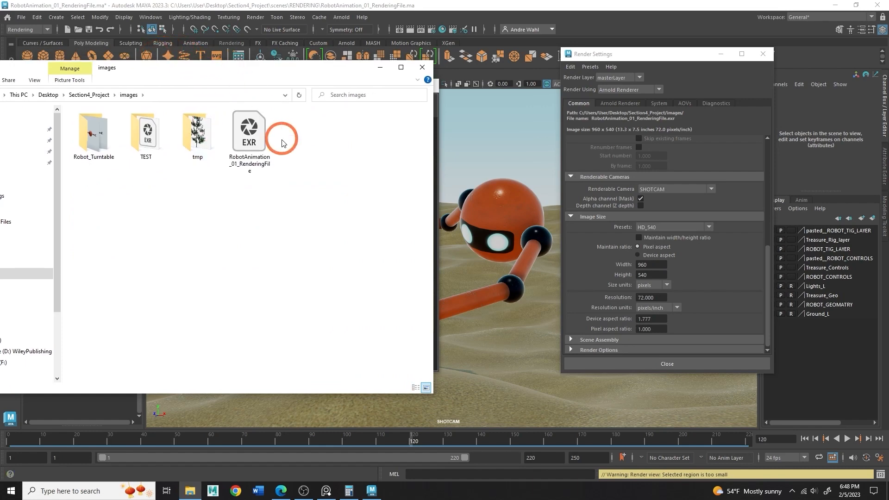
pyautogui.click(248, 136)
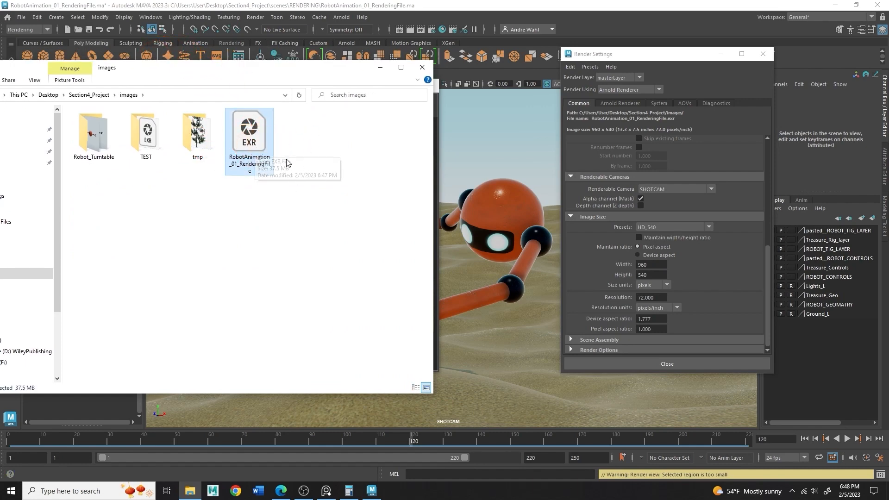
pyautogui.rightClick(248, 131)
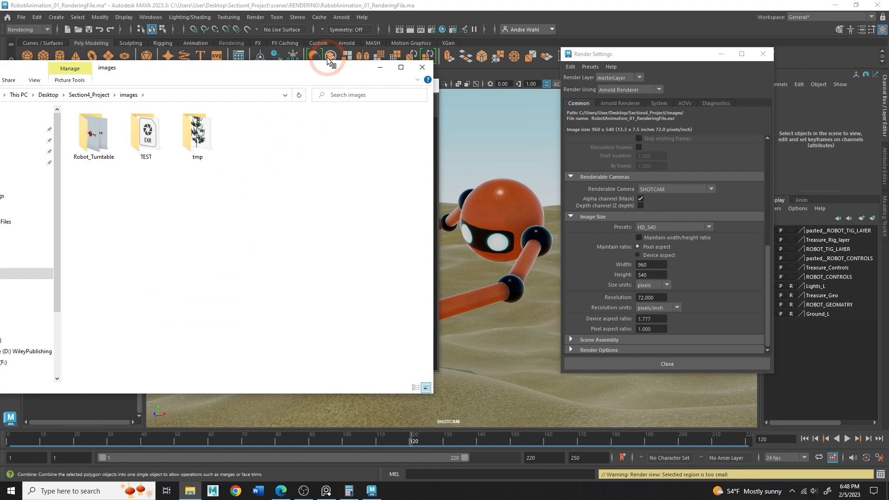
pyautogui.click(328, 56)
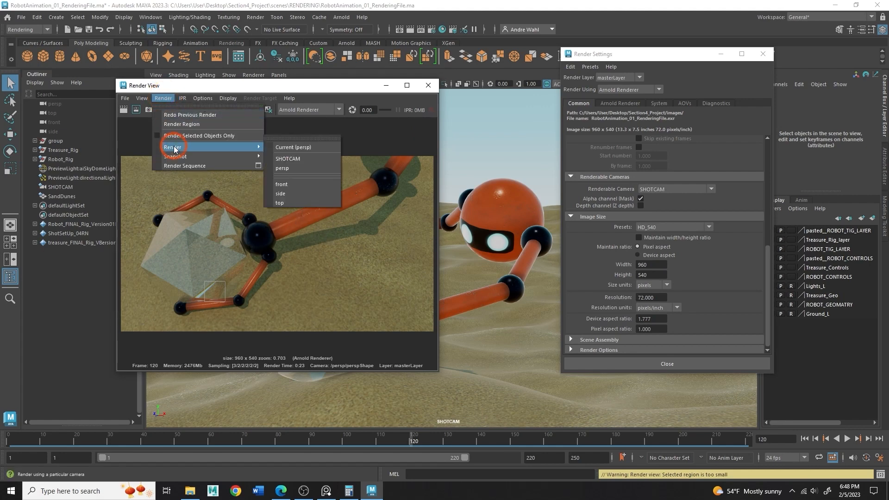
pyautogui.click(293, 147)
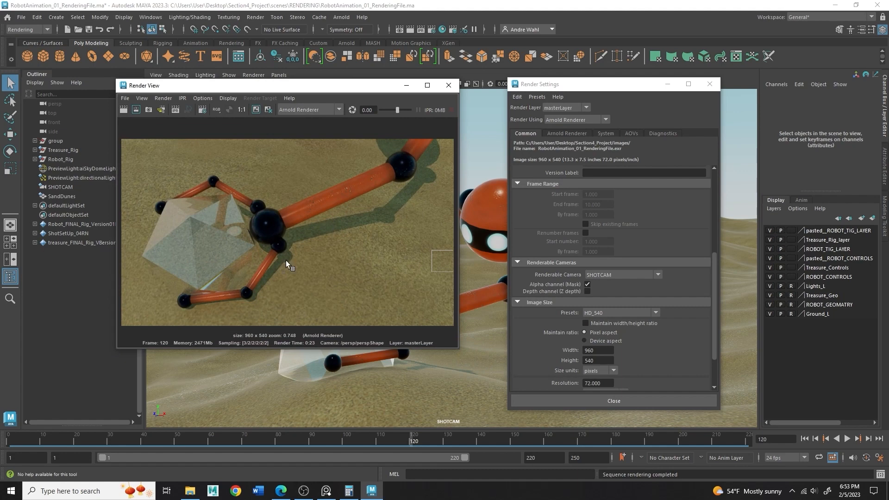
pyautogui.moveTo(274, 194)
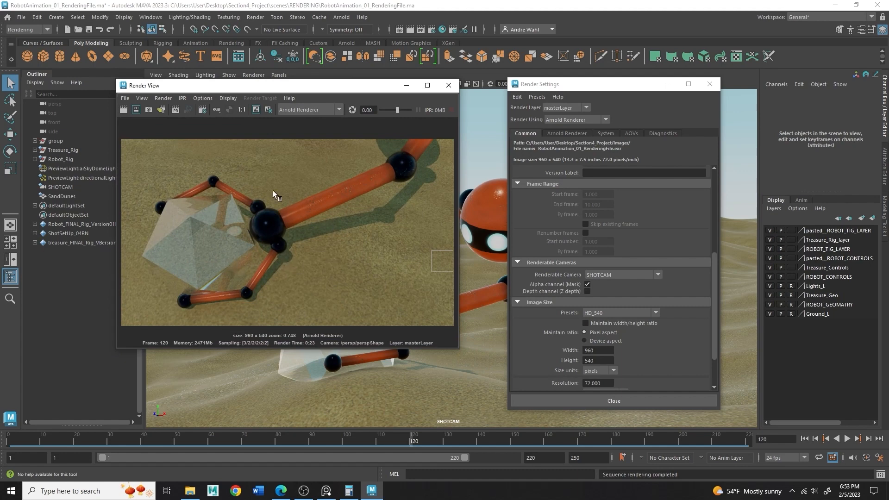
pyautogui.moveTo(241, 211)
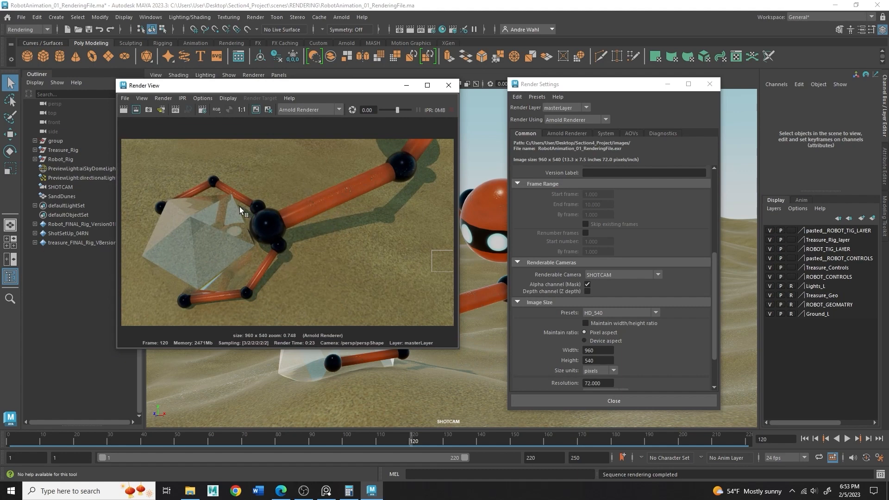
pyautogui.moveTo(273, 213)
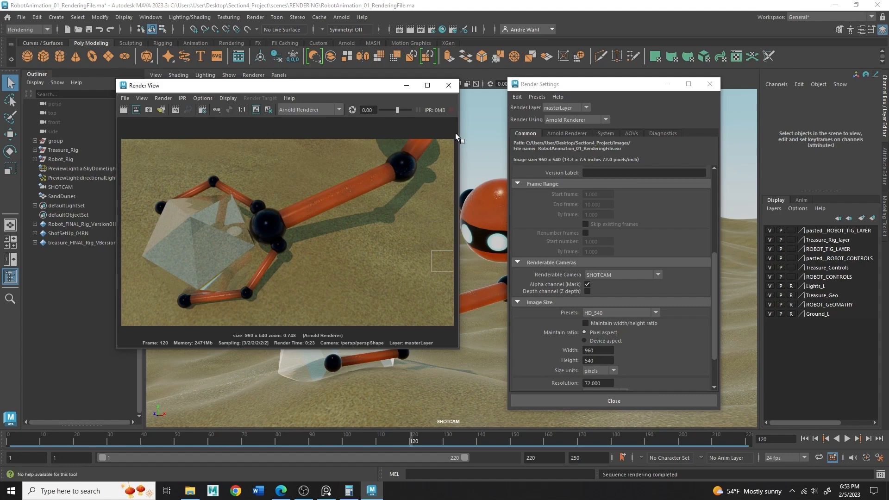
pyautogui.click(162, 98)
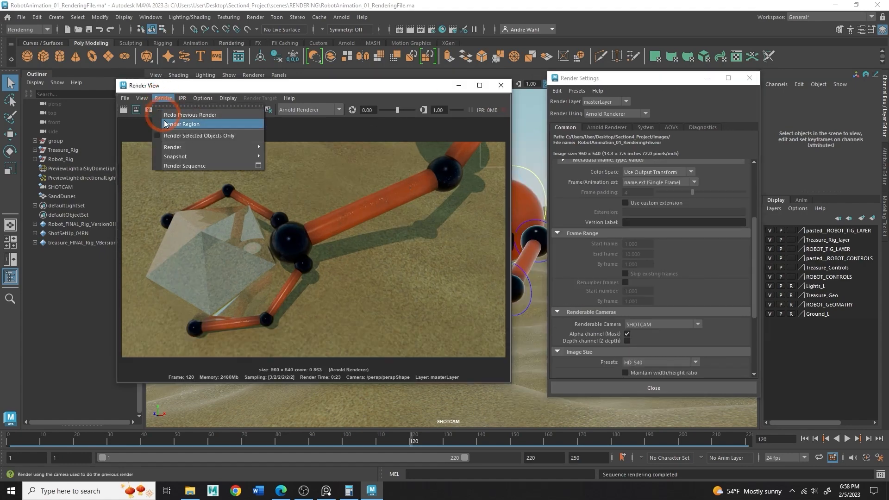
pyautogui.moveTo(173, 147)
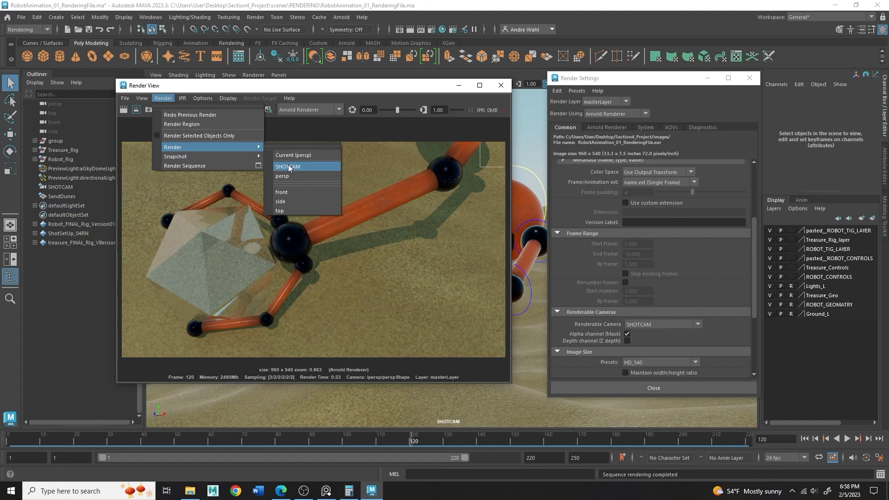
pyautogui.moveTo(338, 172)
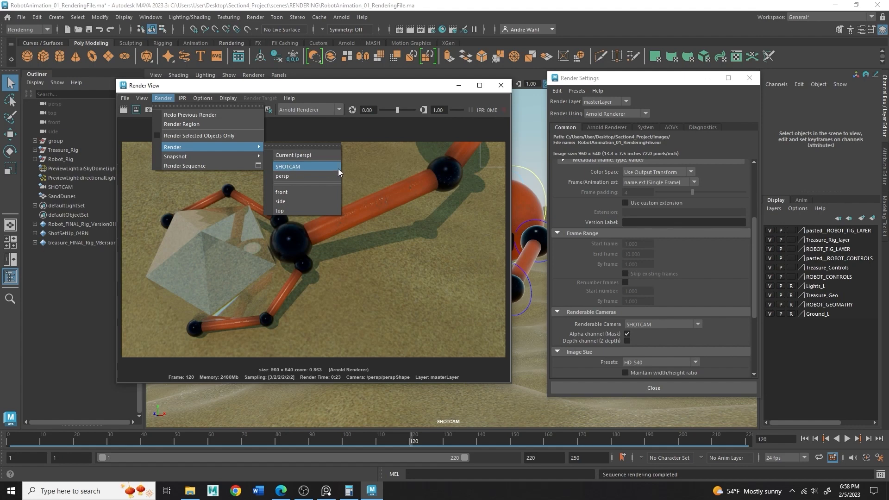
pyautogui.click(287, 166)
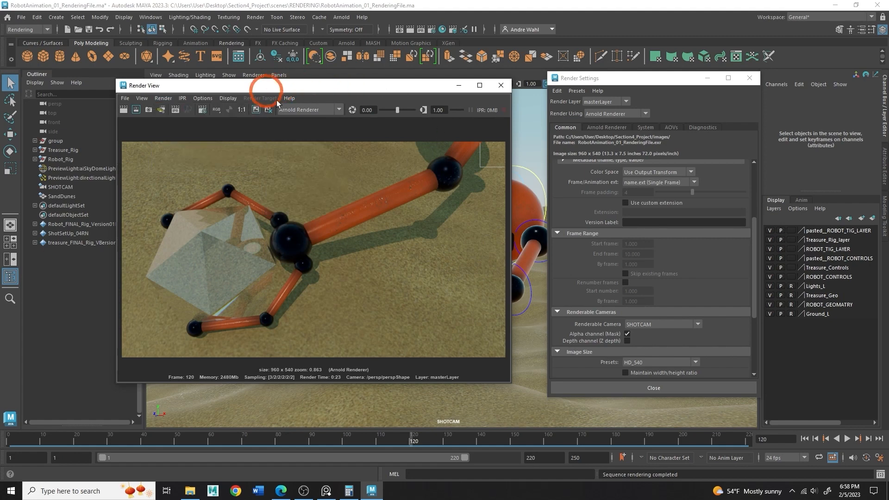
# - Render frame 120 through SHOTCAM with the Maya Hardware 2.0 renderer
pyautogui.click(308, 109)
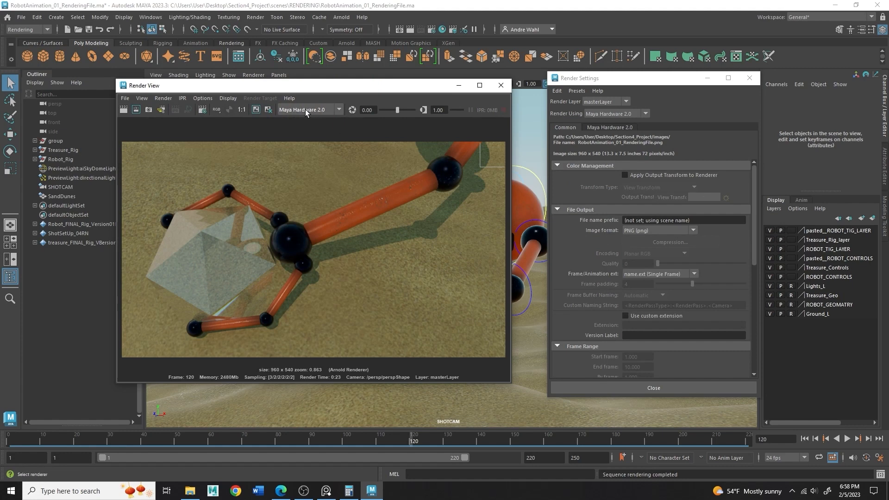
pyautogui.click(163, 98)
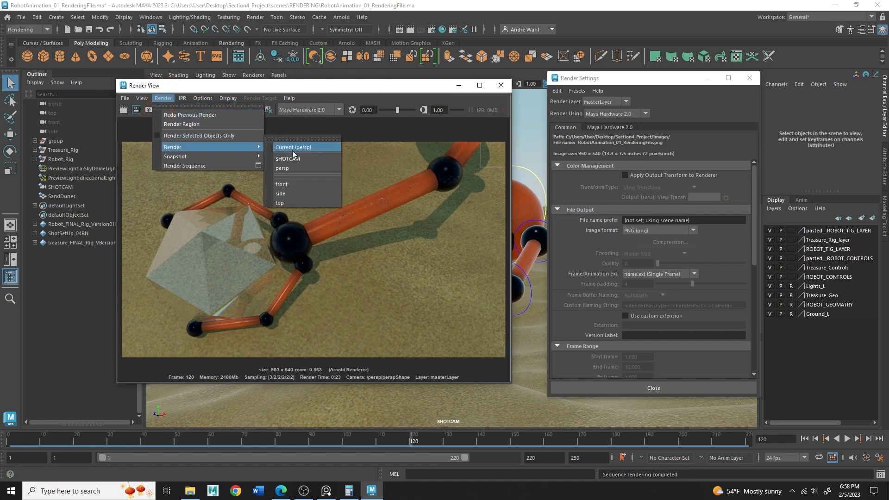
pyautogui.click(287, 159)
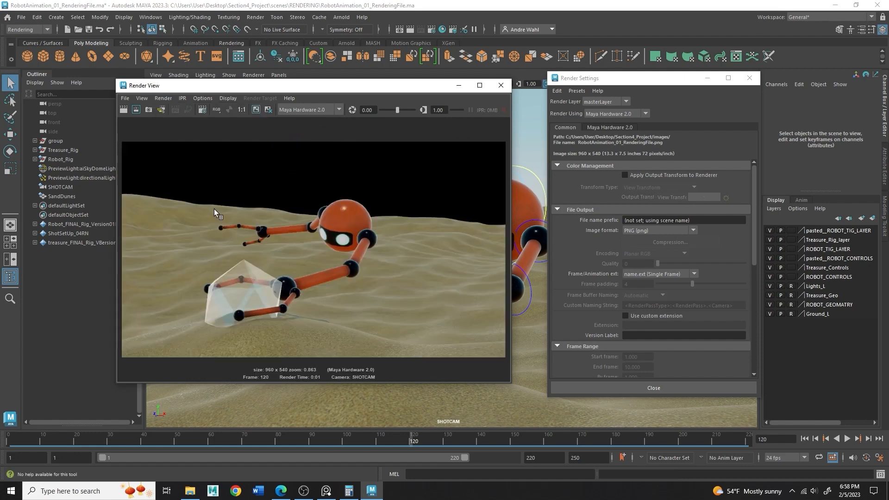
pyautogui.moveTo(366, 138)
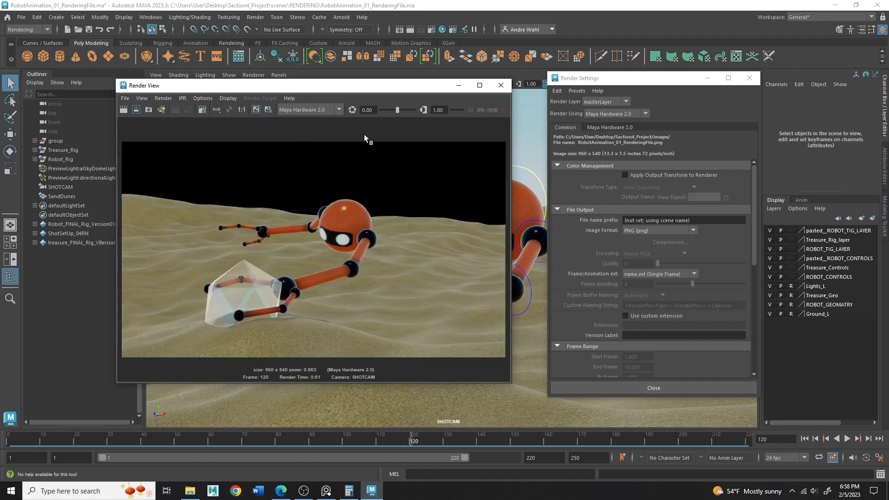
pyautogui.moveTo(242, 135)
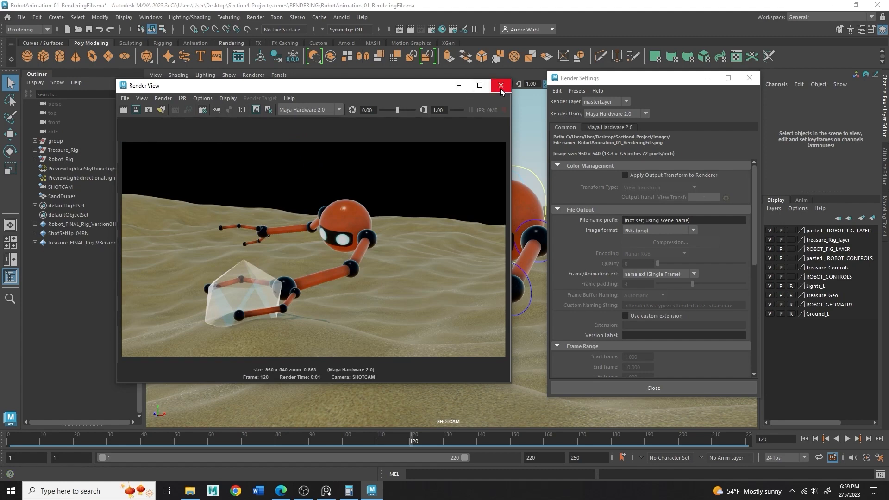
pyautogui.moveTo(500, 85)
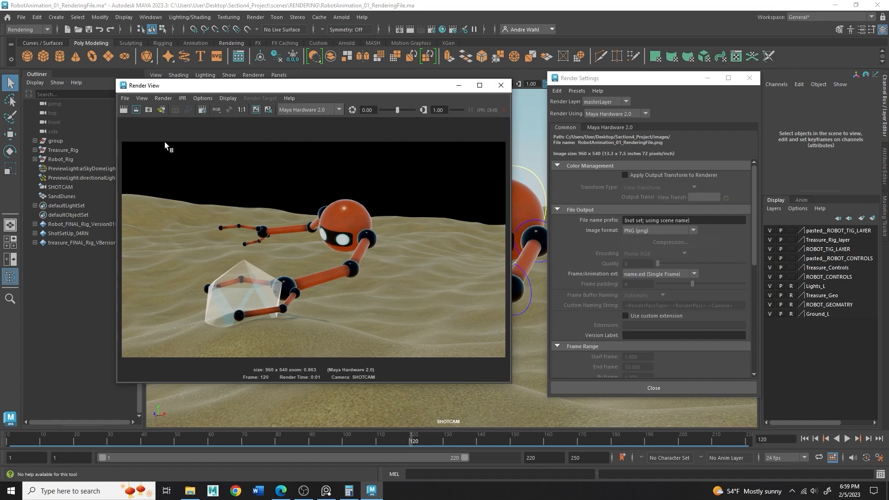
# - Set Render Using to Arnold Renderer and run Render Sequence through SHOTCAM
pyautogui.click(609, 127)
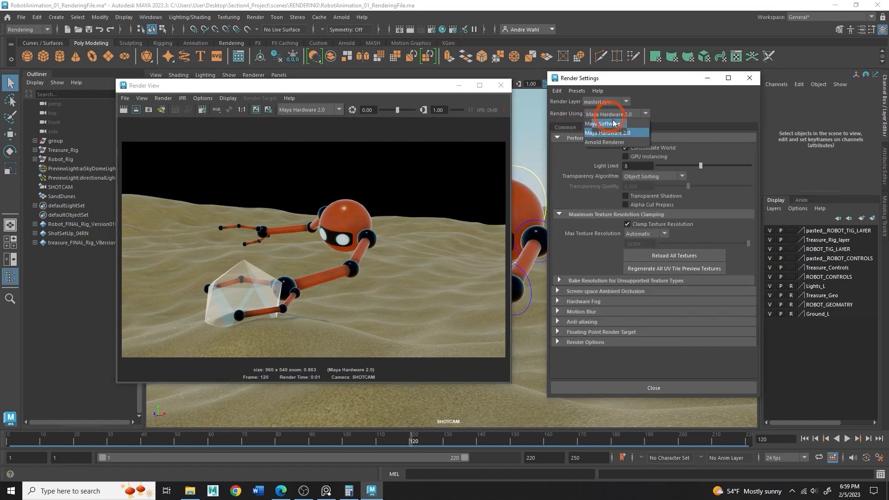
pyautogui.click(605, 142)
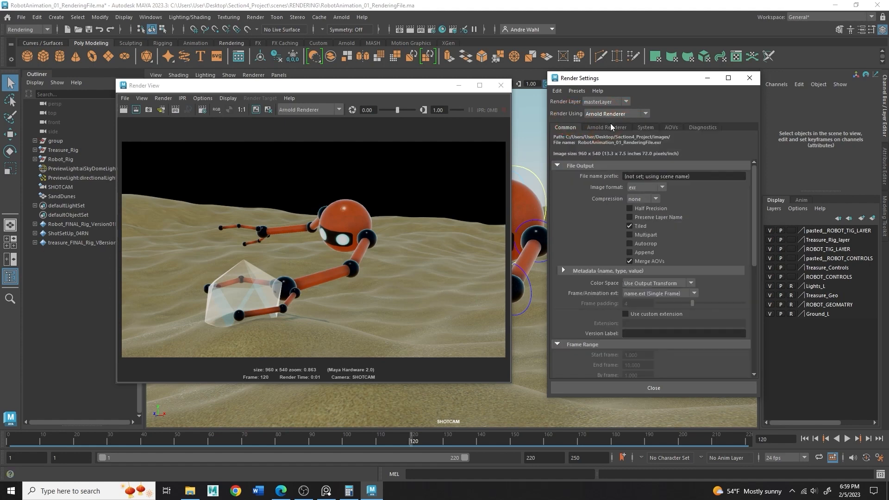
pyautogui.moveTo(595, 134)
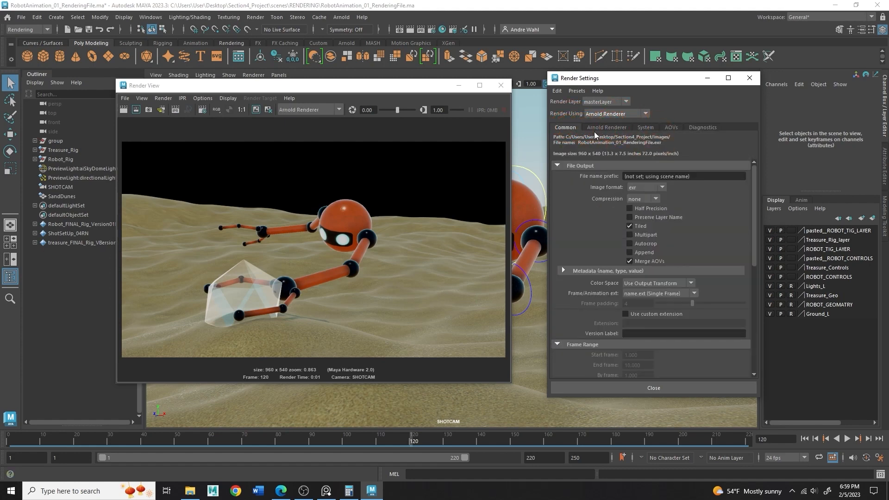
pyautogui.moveTo(290, 12)
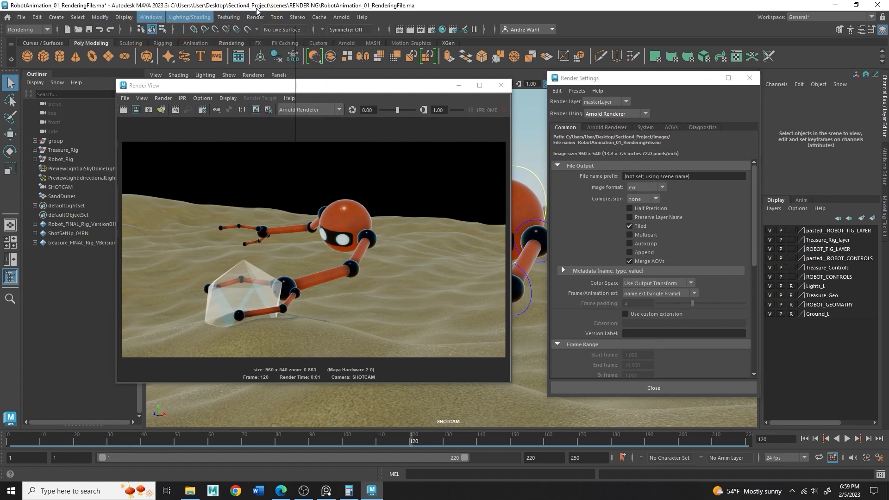
pyautogui.click(254, 17)
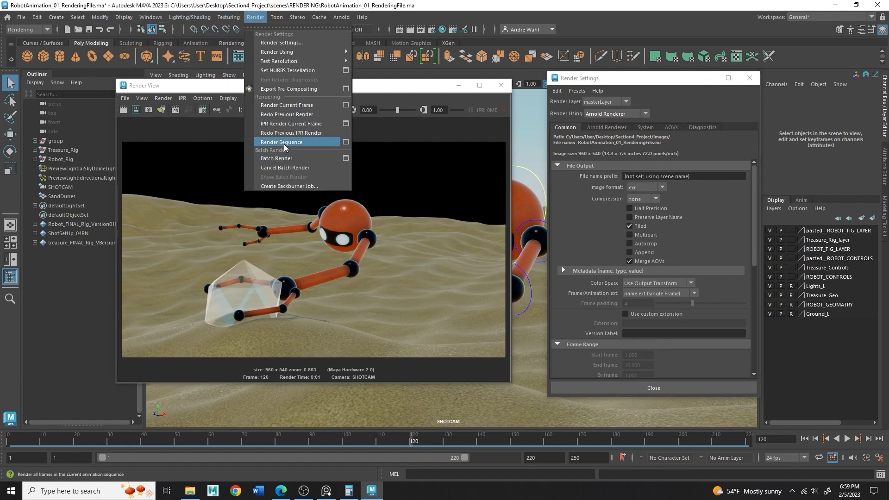
pyautogui.click(279, 141)
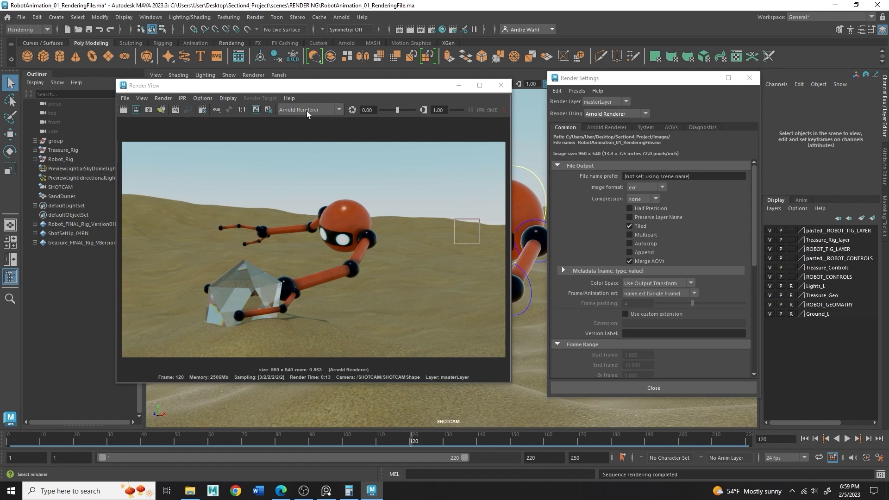
pyautogui.click(307, 109)
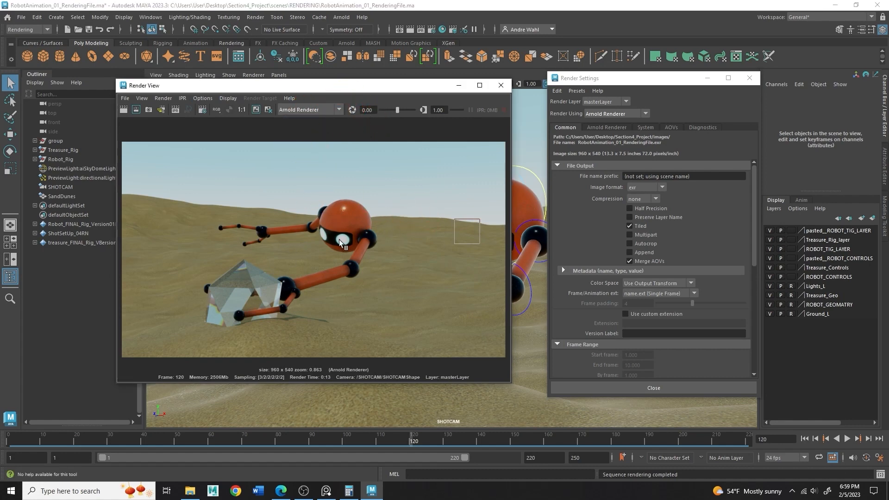
pyautogui.moveTo(300, 238)
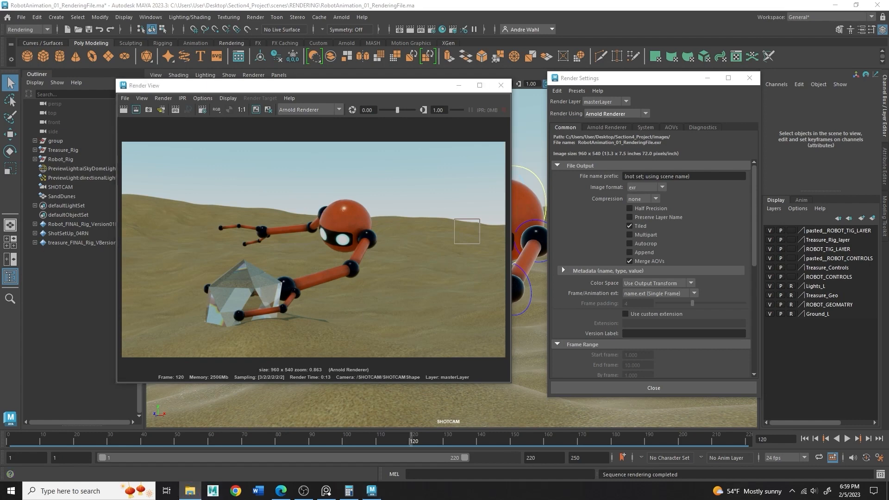
# - Act on the newly rendered file in the images folder via its context menu
pyautogui.rightClick(342, 123)
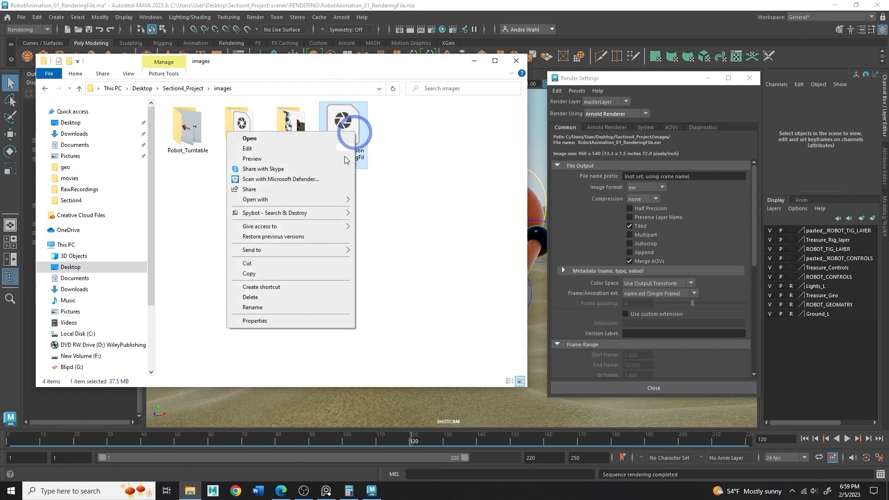
pyautogui.click(249, 297)
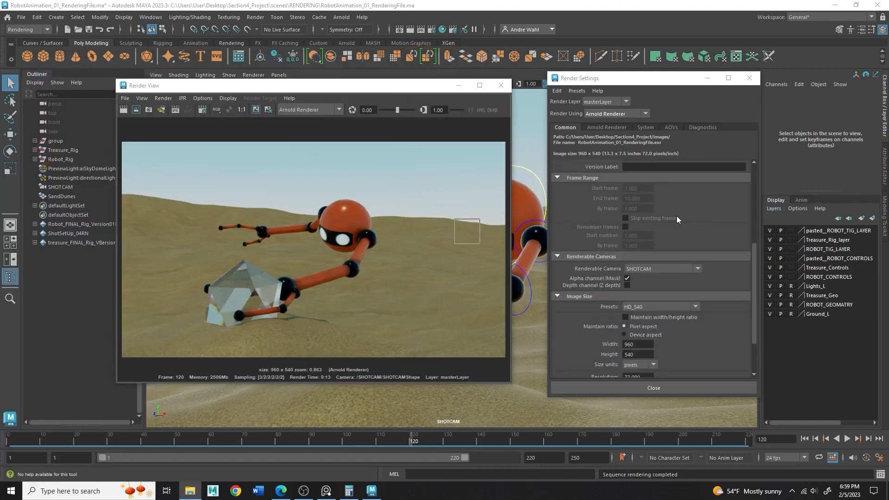
# - Set the image size preset to HD_1080 (1920×1080)
pyautogui.click(694, 249)
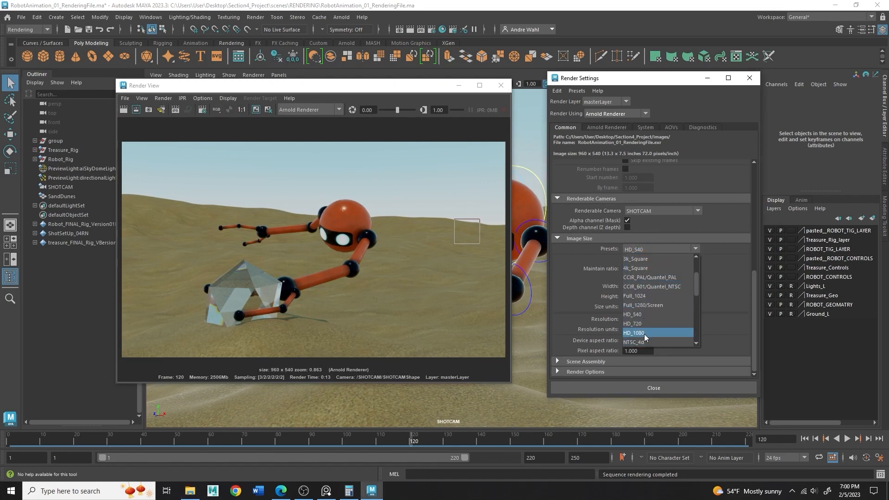
pyautogui.click(605, 127)
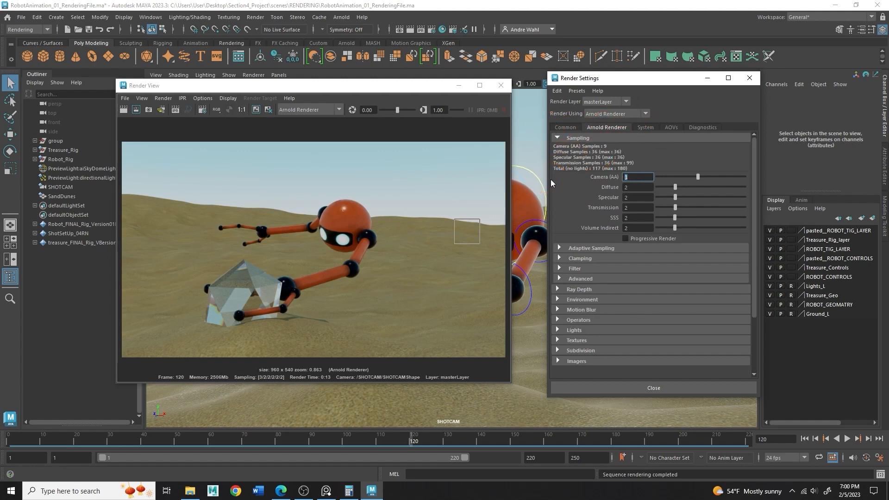
# - Raise Arnold sampling to Camera (AA) 6, Diffuse 4, Specular 4, Transmission 2
pyautogui.write('6')
pyautogui.click(637, 206)
pyautogui.write('4')
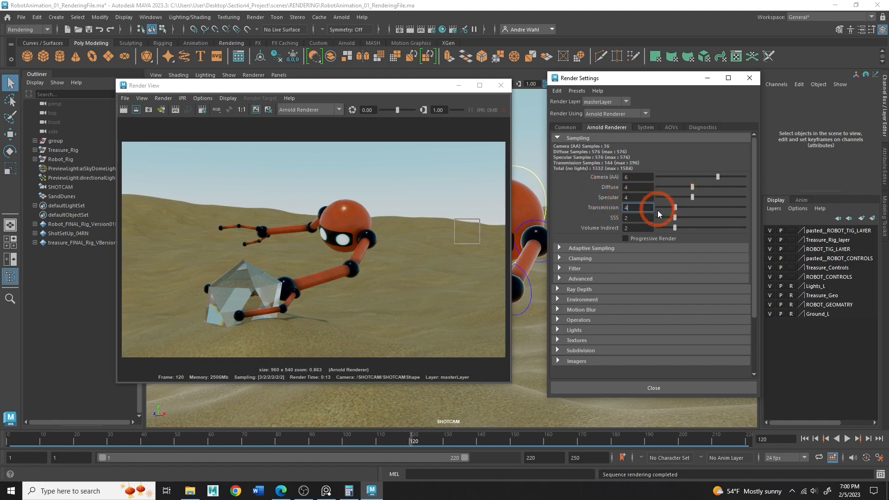
pyautogui.write('2')
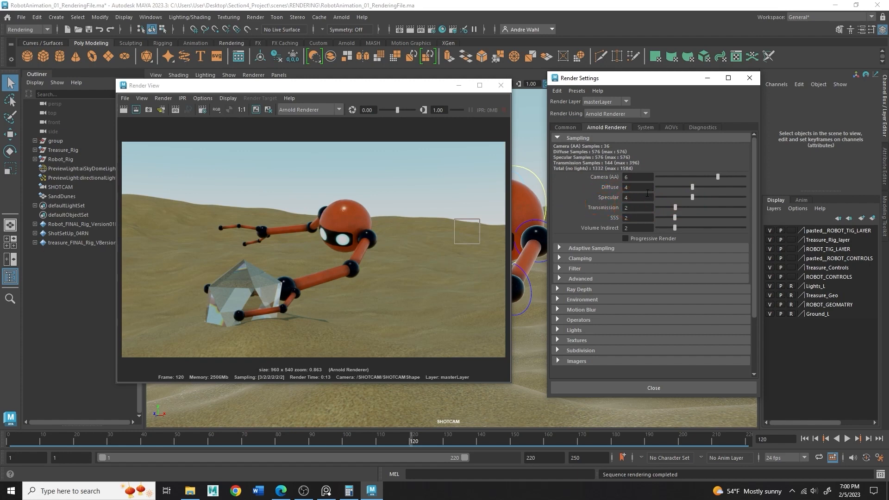
pyautogui.click(638, 190)
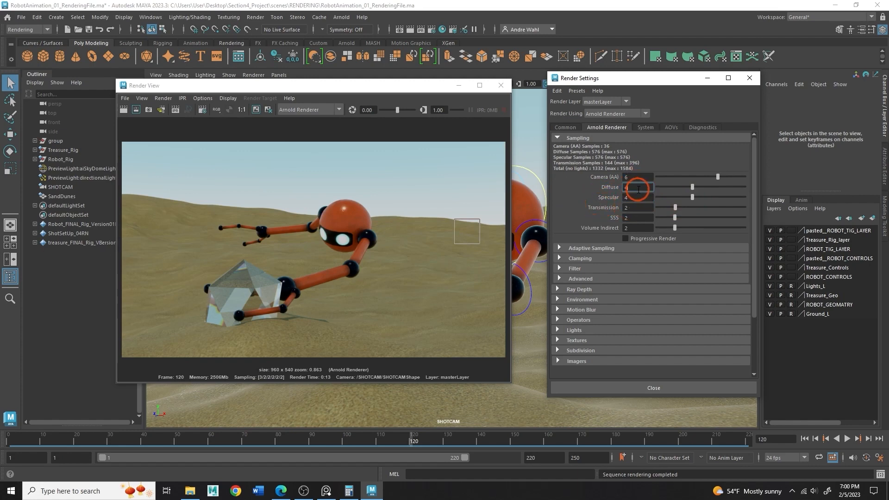
pyautogui.moveTo(638, 177)
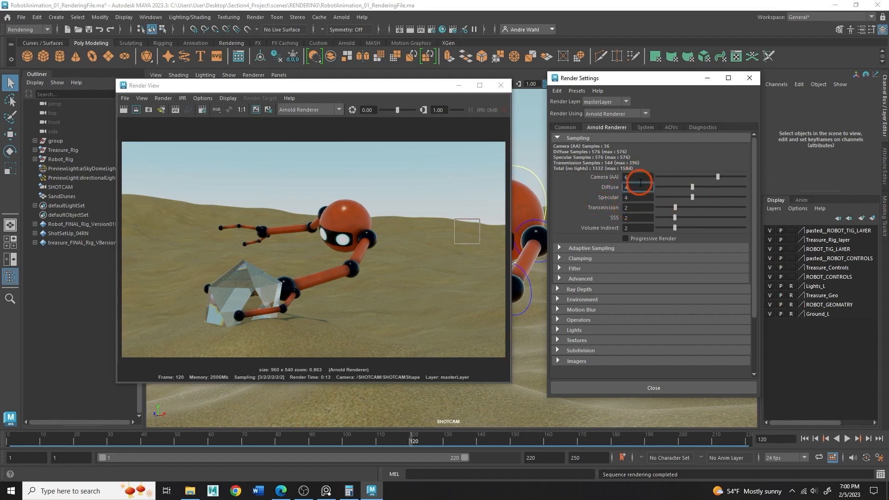
pyautogui.click(637, 177)
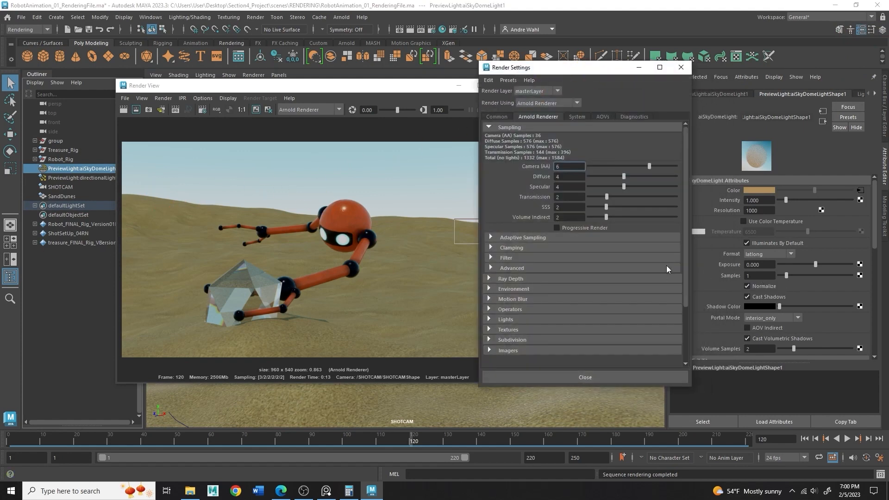
# - Set the aiSkyDomeLight samples to 6 and select the directional light for review
pyautogui.click(759, 275)
pyautogui.write('6')
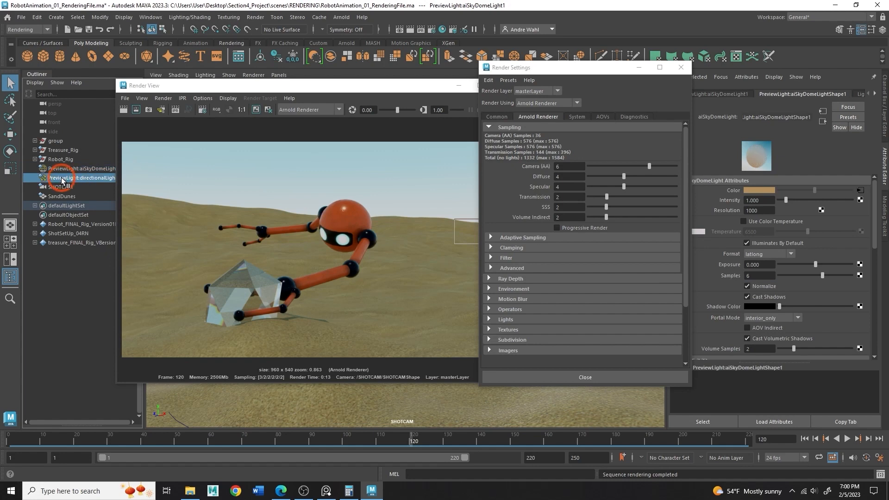
pyautogui.click(83, 178)
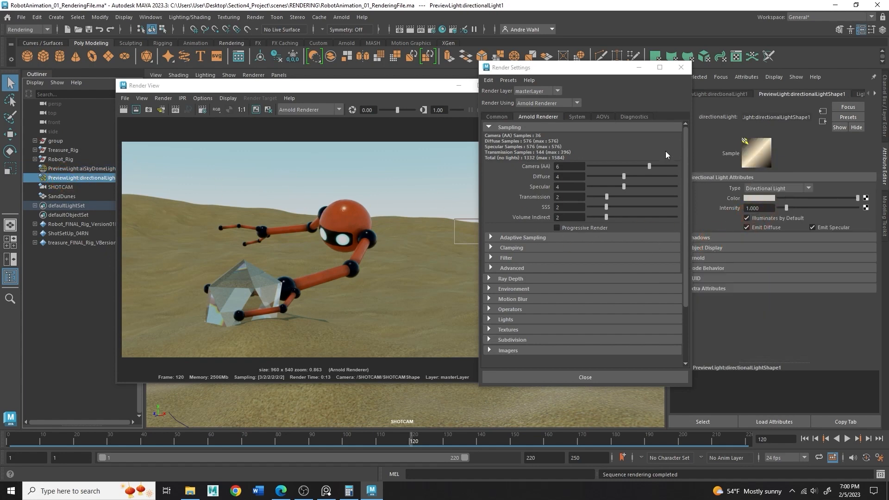
pyautogui.moveTo(566, 67); pyautogui.dragTo(479, 66)
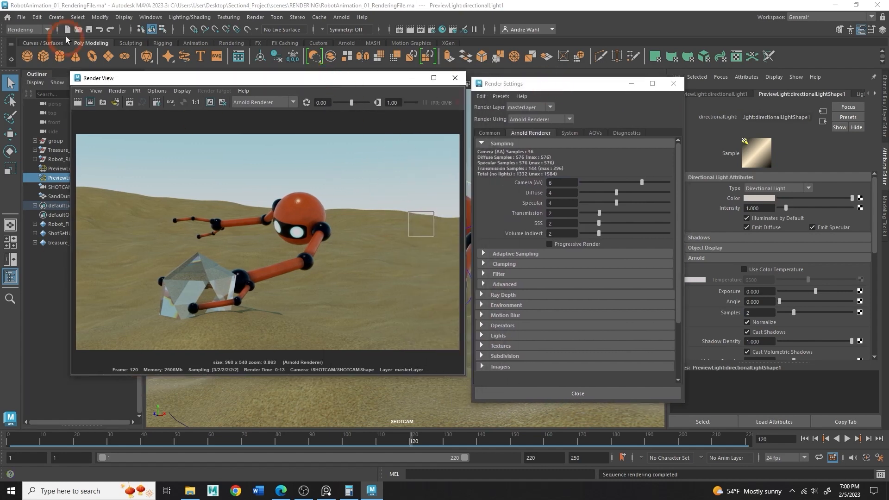
# - Save the scene and return to the Common tab of Render Settings
pyautogui.click(21, 16)
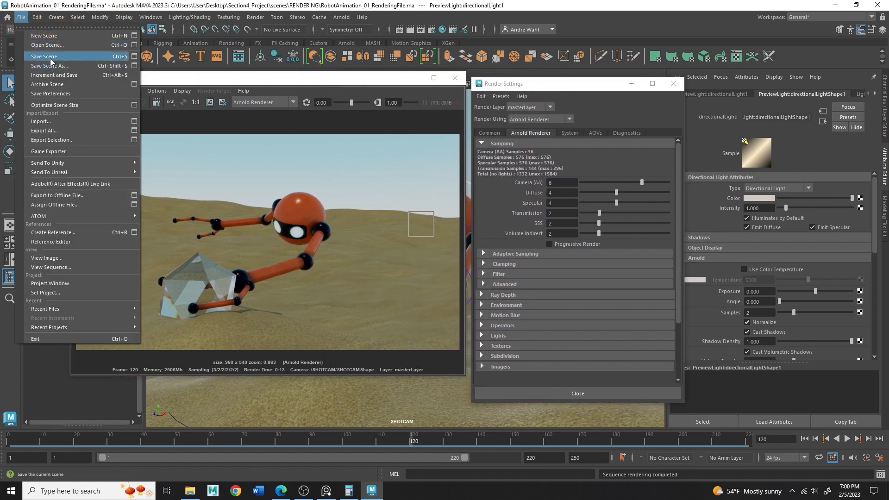
pyautogui.click(43, 57)
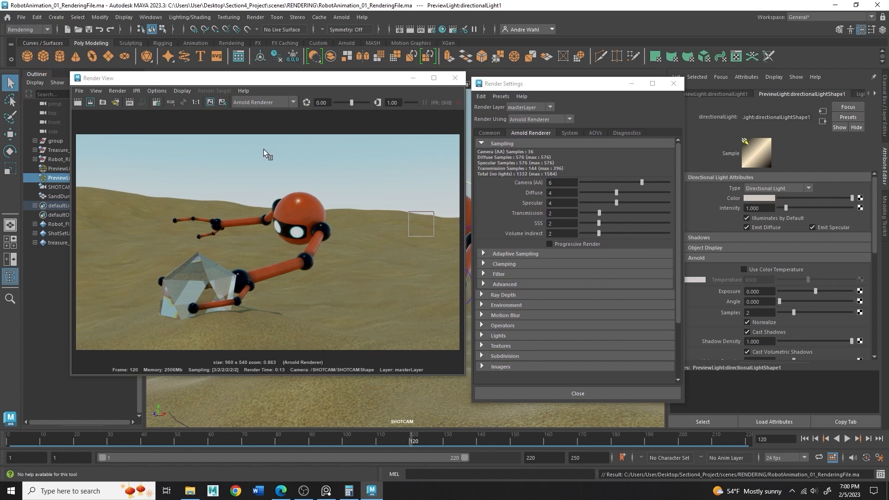
pyautogui.click(488, 132)
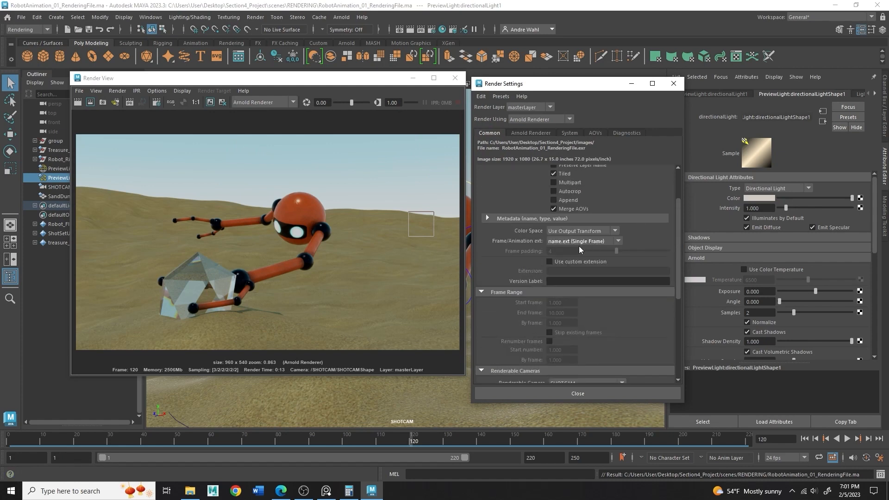
# - Set output naming to name.#.ext with frame padding 4 and end frame 220
pyautogui.click(581, 240)
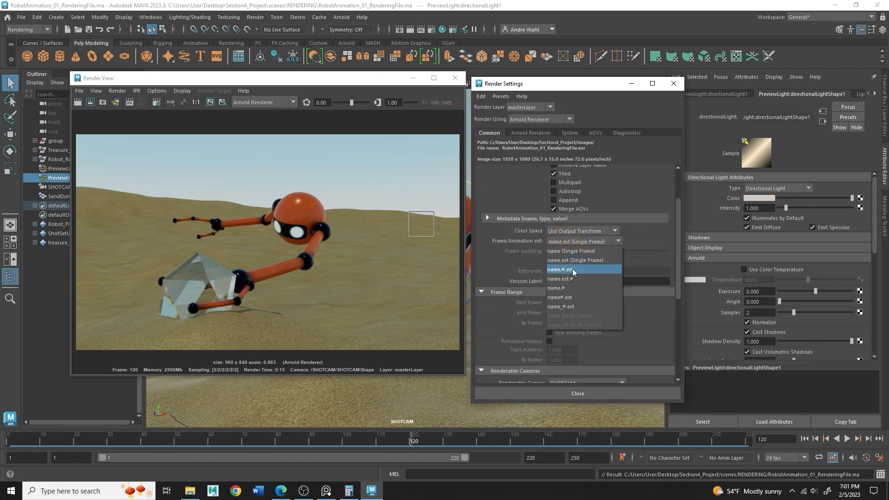
pyautogui.click(557, 270)
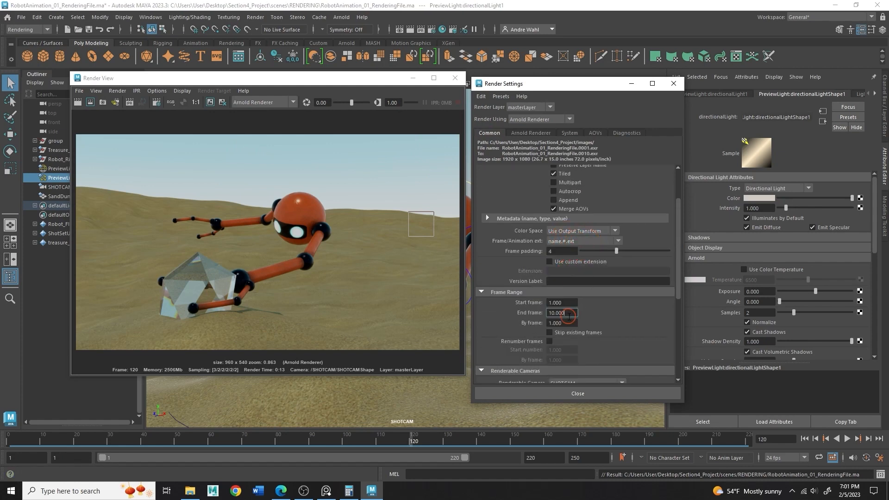
pyautogui.write('2022')
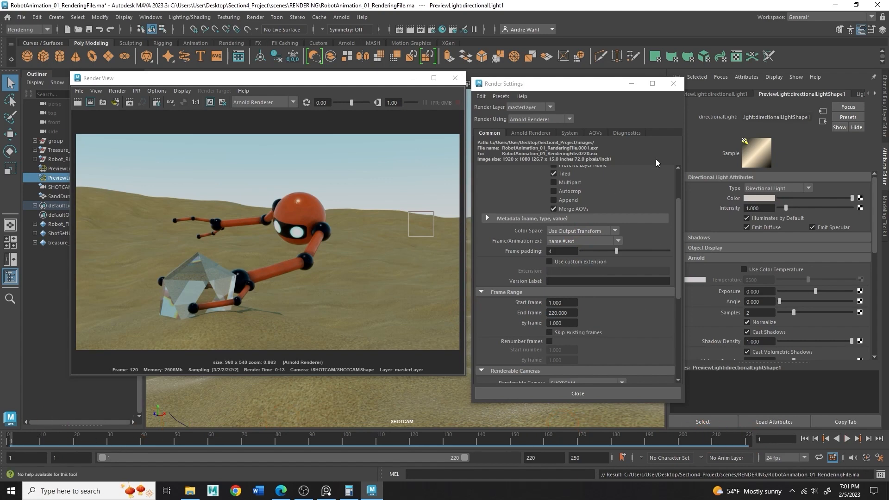
pyautogui.moveTo(488, 206)
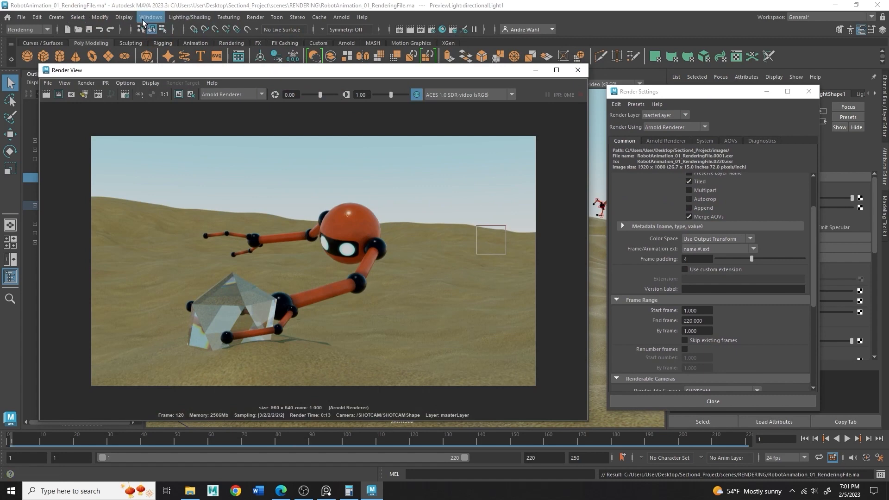
# - Launch Render Sequence for frames 1 to 220 and dismiss the Render Settings window
pyautogui.click(254, 17)
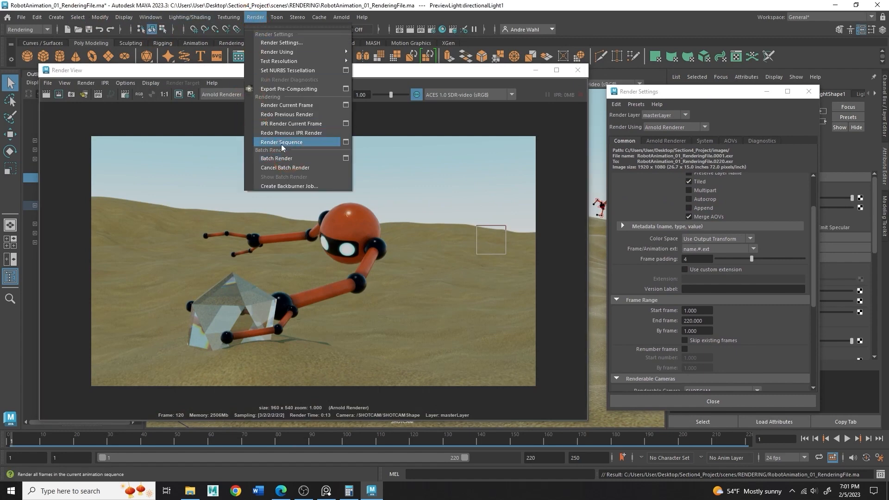
pyautogui.click(280, 141)
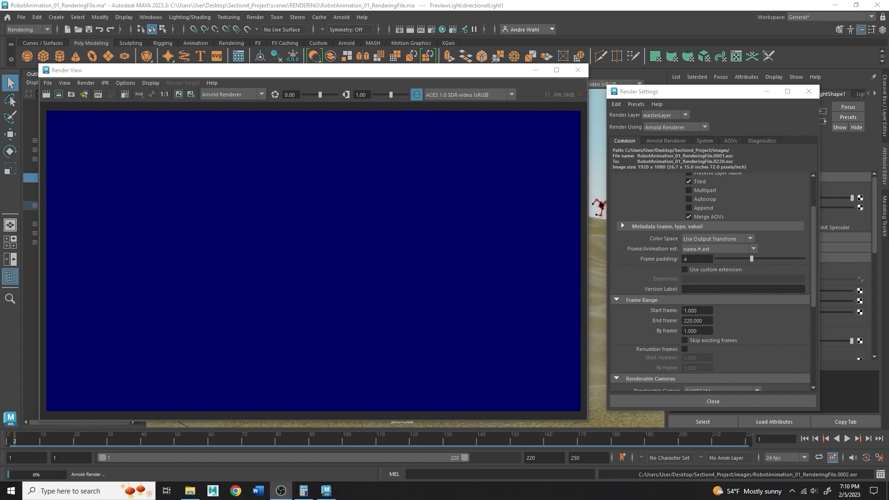
pyautogui.click(256, 453)
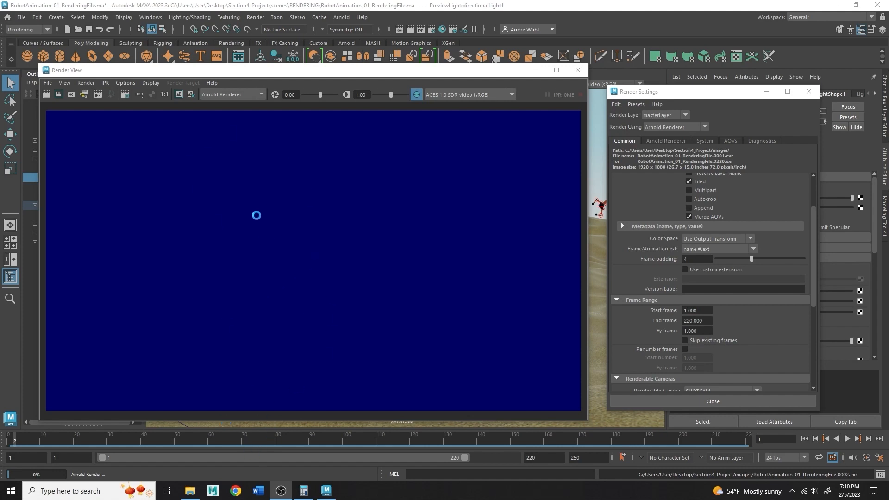
pyautogui.moveTo(261, 223)
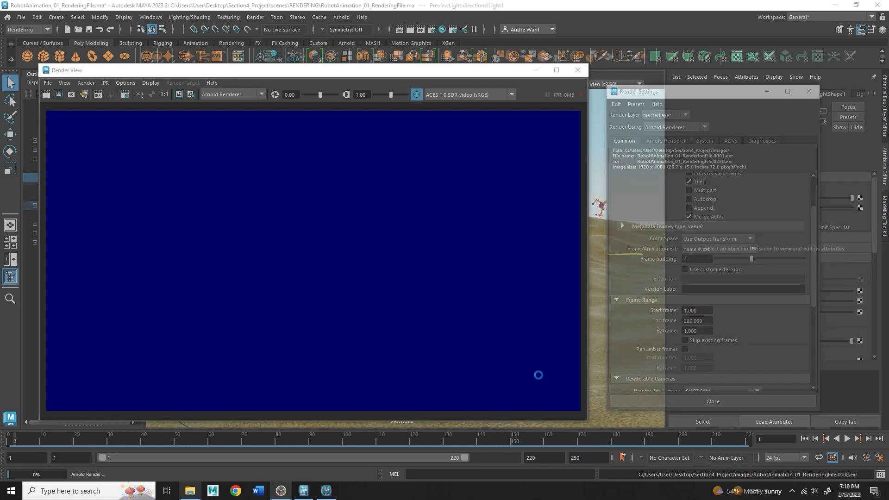
pyautogui.click(713, 401)
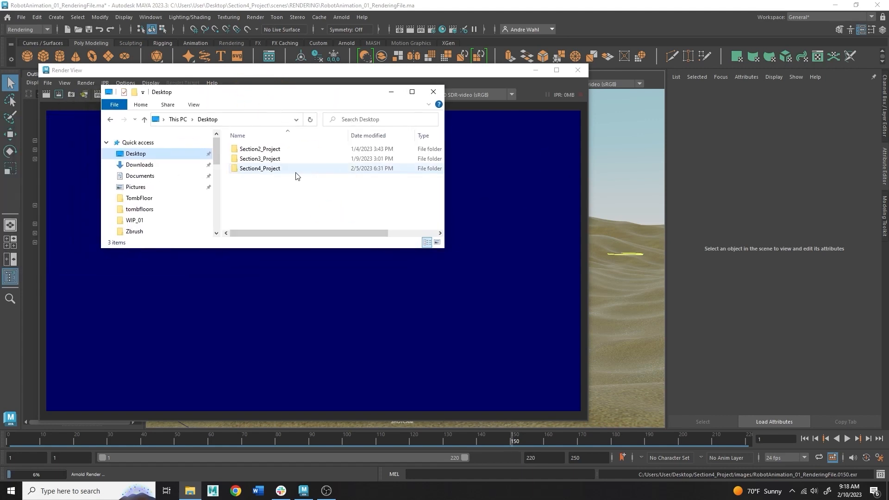
# - Browse into Section4_Project/images and inspect the last frame, the .0150 EXR showing 0 bytes
pyautogui.doubleClick(259, 168)
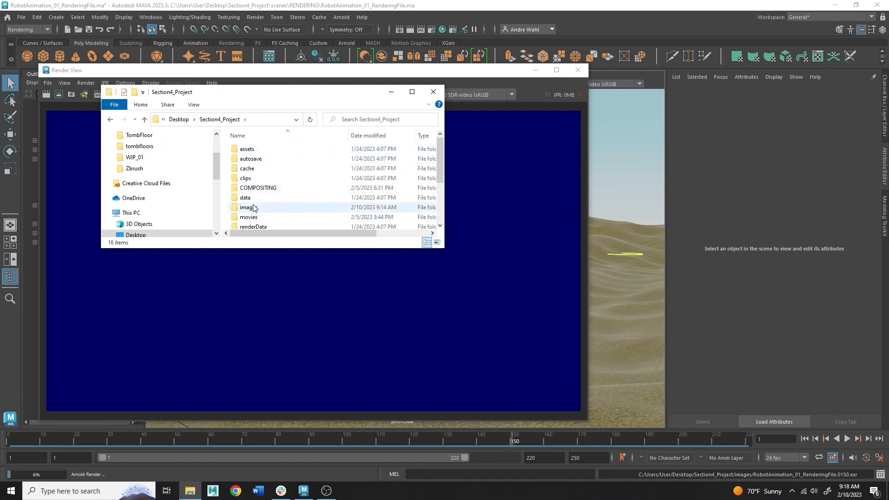
pyautogui.doubleClick(246, 207)
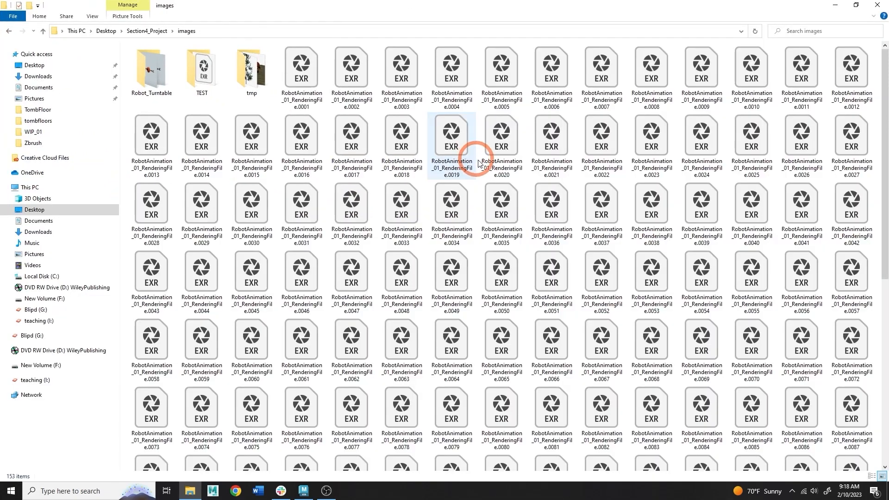
pyautogui.scroll(-3)
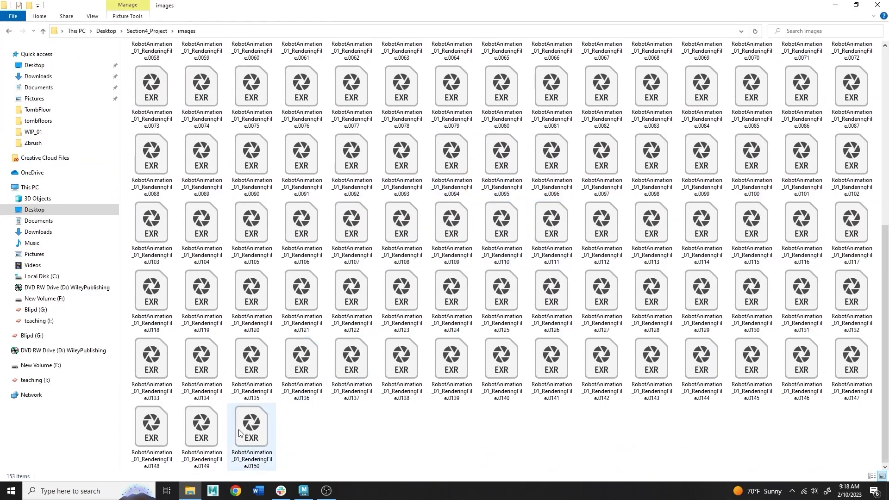
pyautogui.moveTo(252, 426)
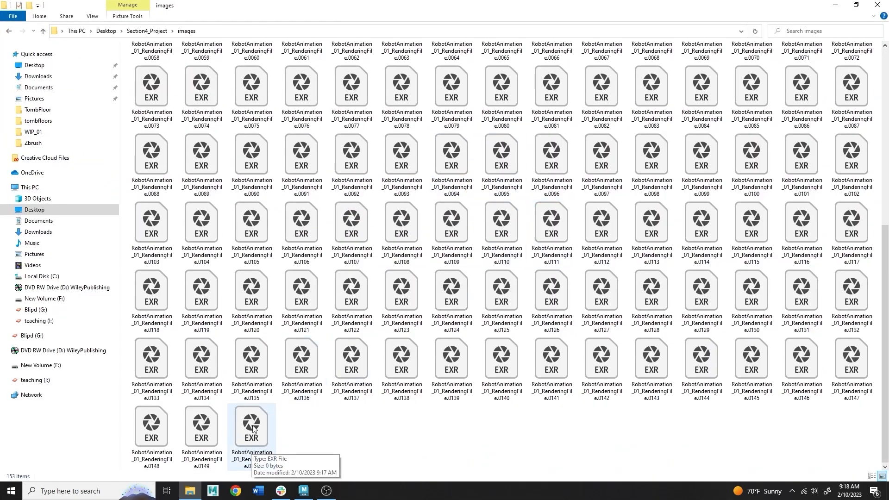
pyautogui.moveTo(261, 416)
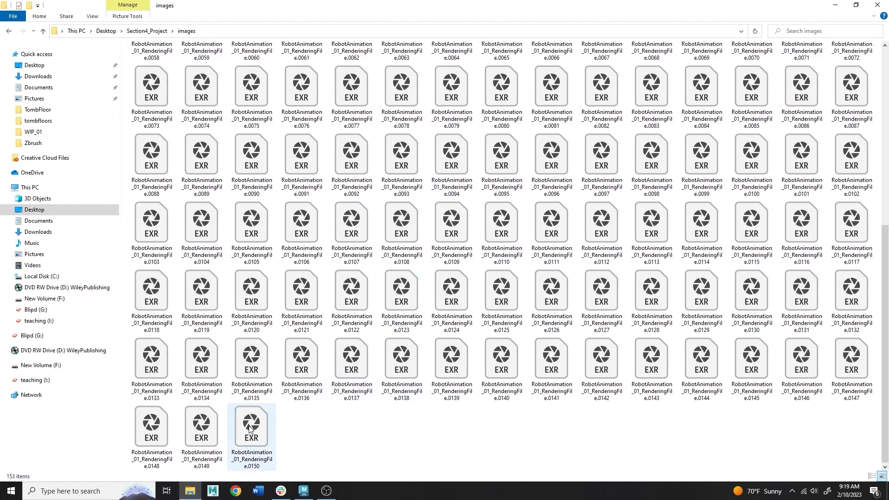
pyautogui.moveTo(262, 419)
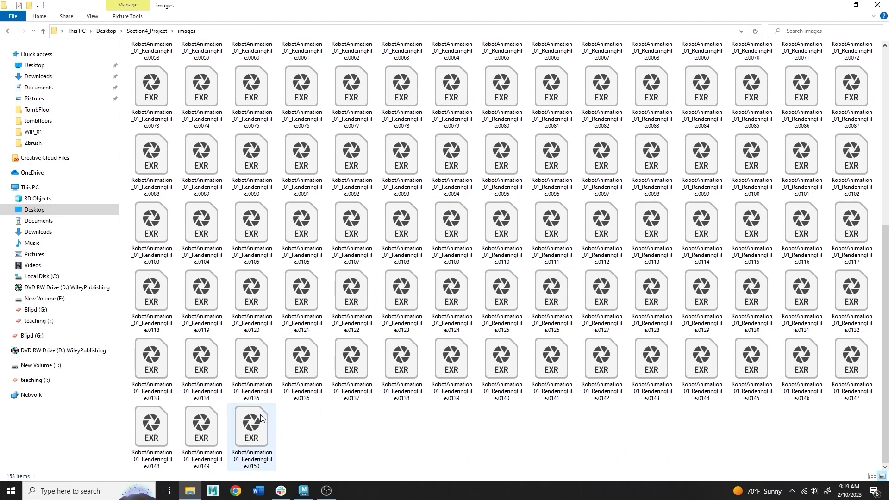
pyautogui.moveTo(263, 414)
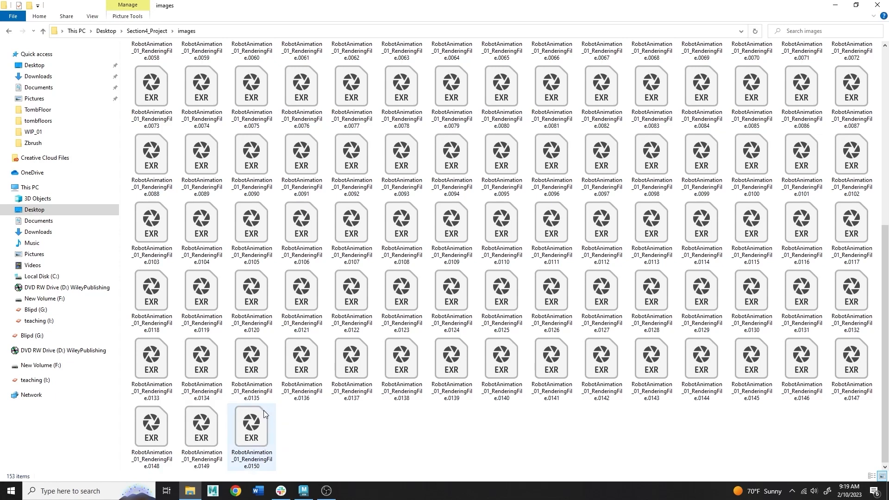
pyautogui.click(251, 359)
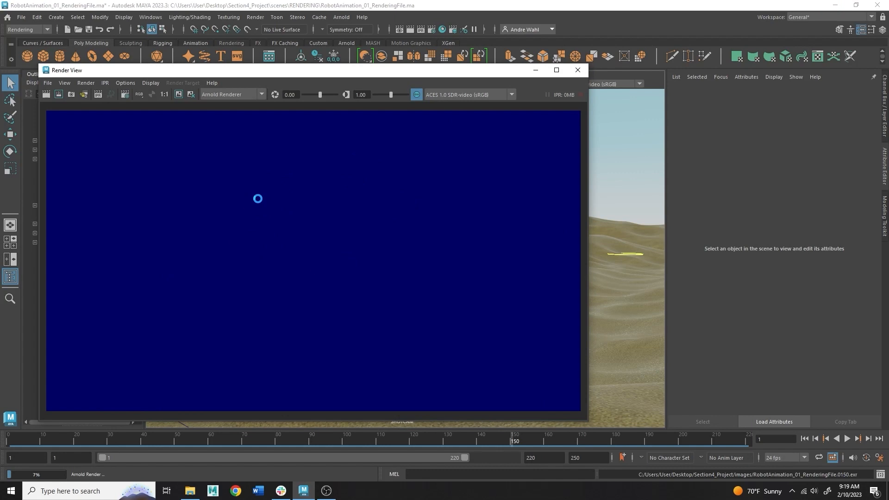
pyautogui.moveTo(241, 183); pyautogui.dragTo(366, 307)
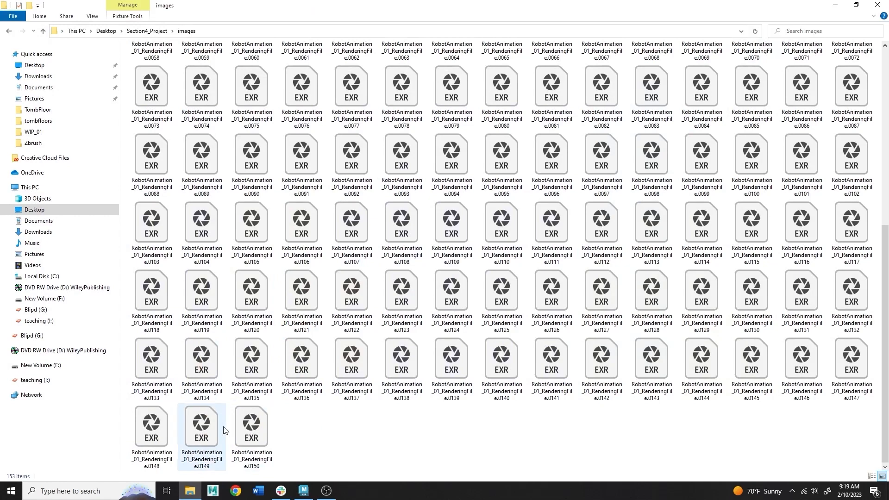
pyautogui.click(319, 411)
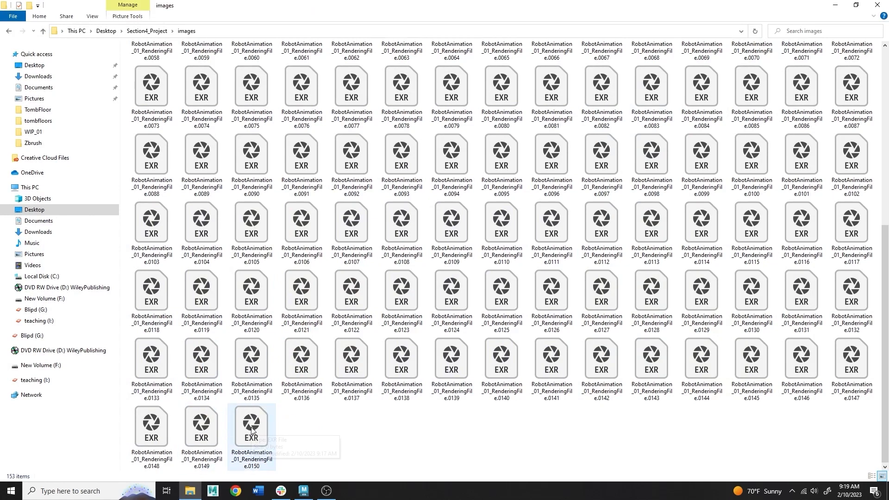
pyautogui.moveTo(250, 430)
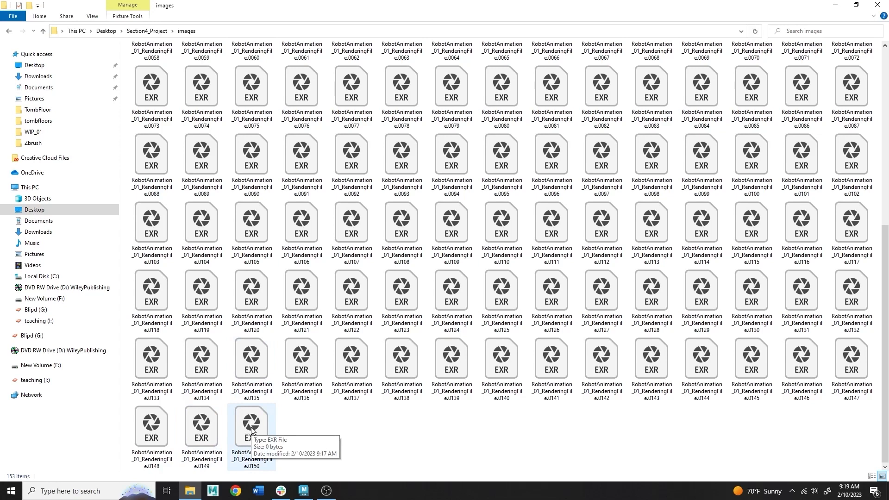
# - Attempt to load the .0150 EXR in Photoshop and acknowledge the 'Could not open' program error
pyautogui.click(251, 426)
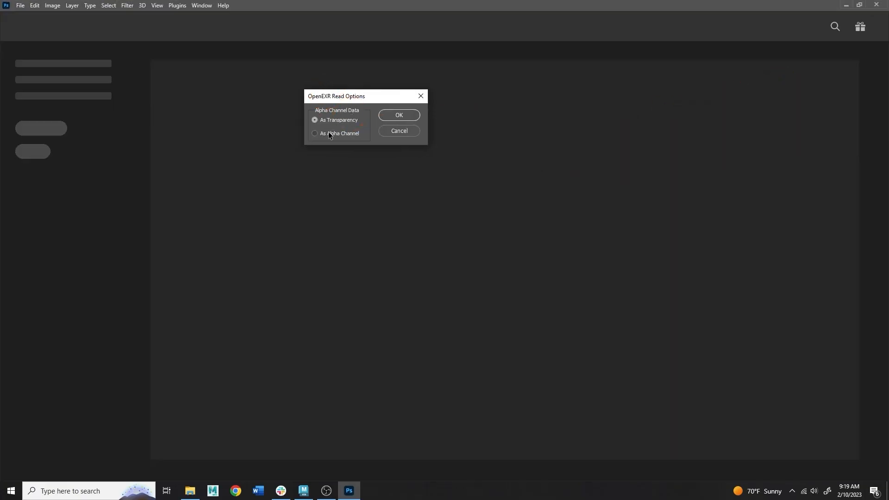
pyautogui.click(398, 114)
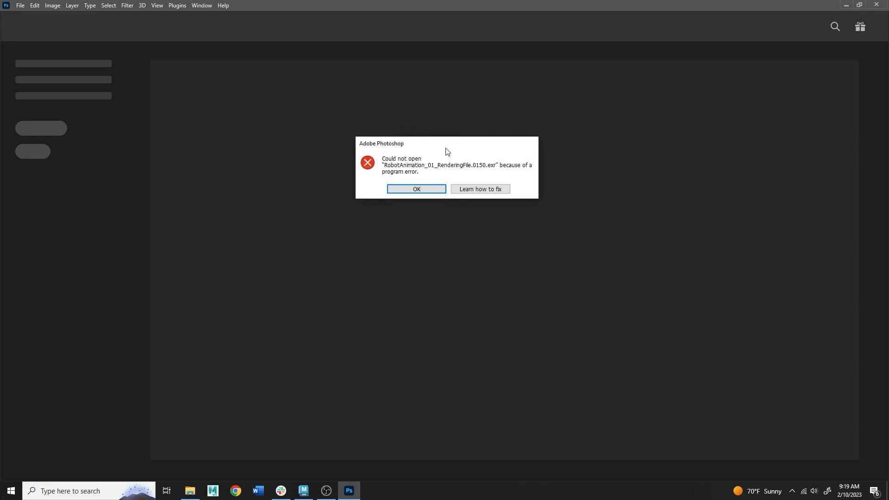
pyautogui.moveTo(421, 174)
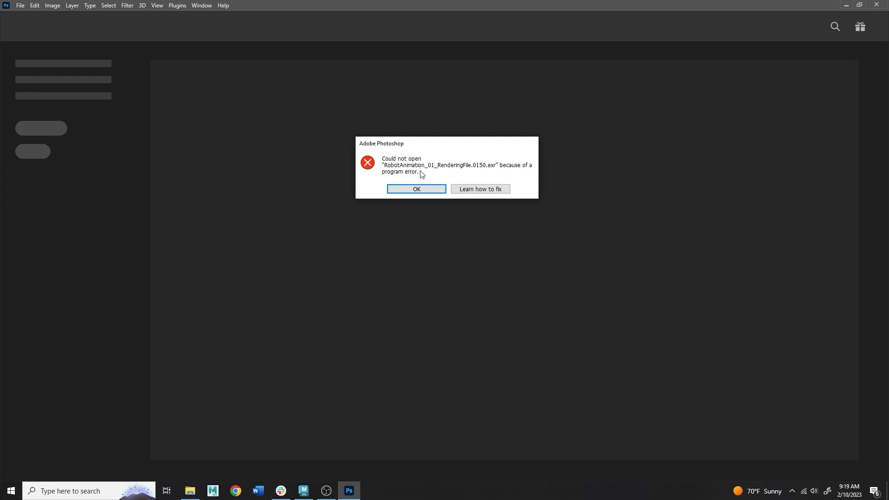
pyautogui.click(416, 189)
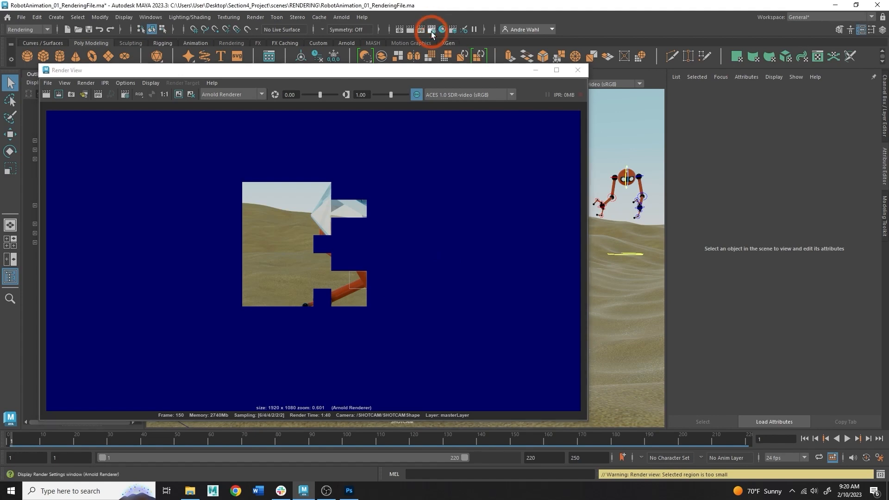
# - Load the .0149 EXR in Photoshop, confirm it shows the robot on sand, then minimize Photoshop
pyautogui.click(433, 29)
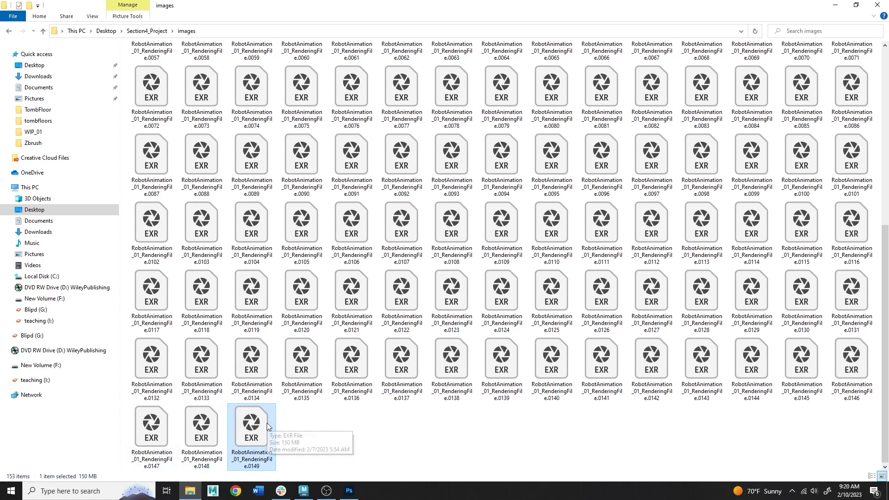
pyautogui.moveTo(267, 425)
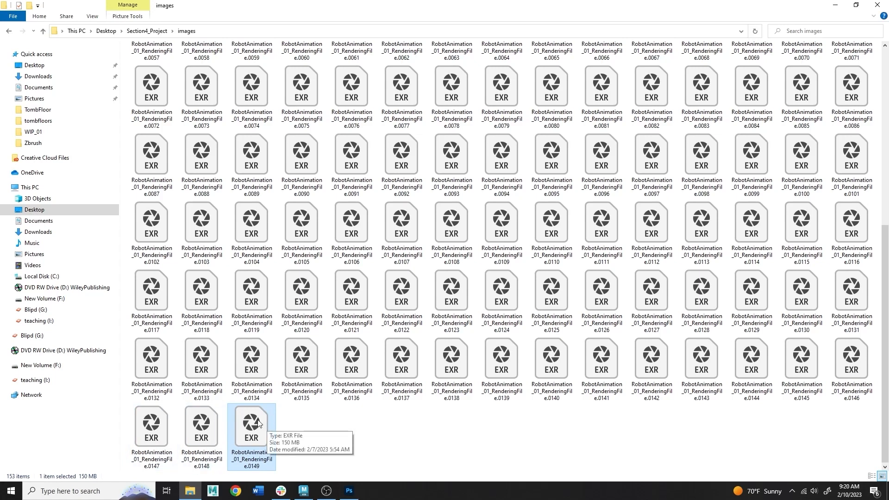
pyautogui.doubleClick(251, 426)
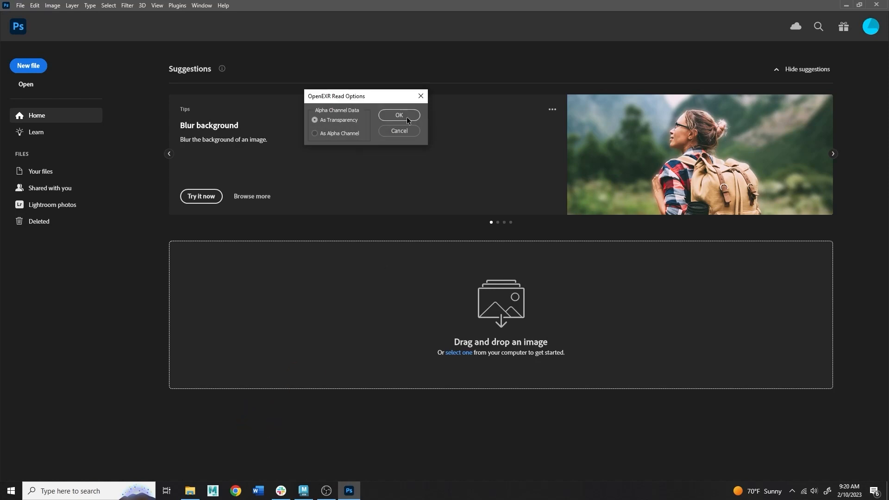
pyautogui.click(398, 115)
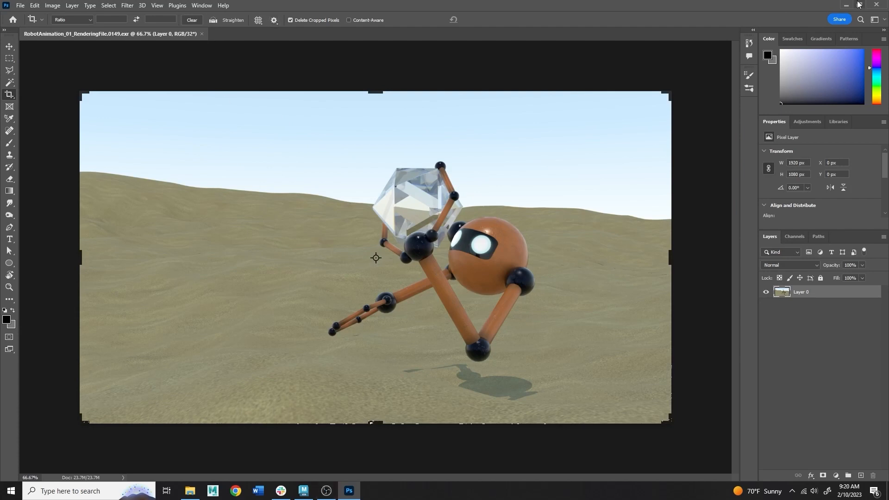
pyautogui.click(303, 491)
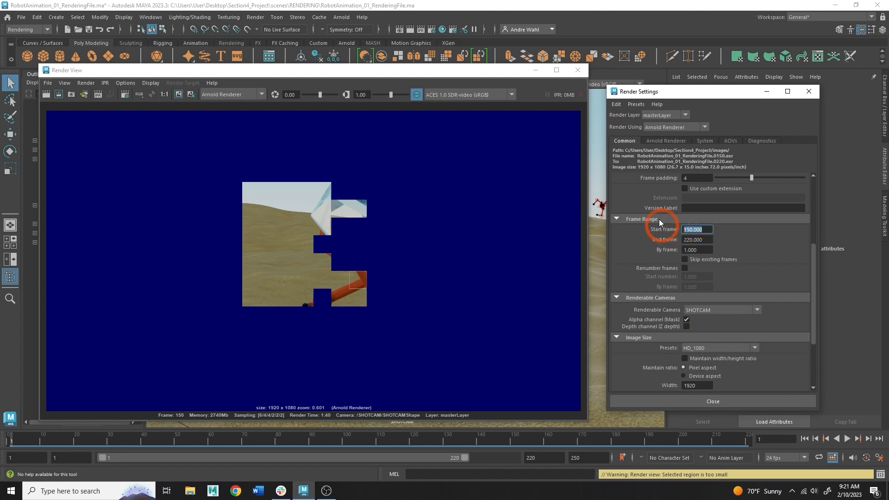
# - Set the Frame Range to start 150 and end 220, then close Render Settings
pyautogui.click(696, 239)
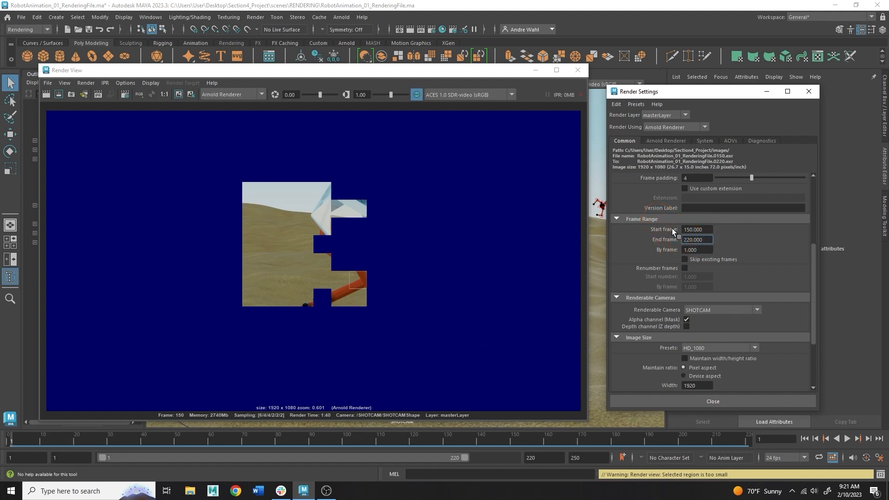
pyautogui.click(697, 239)
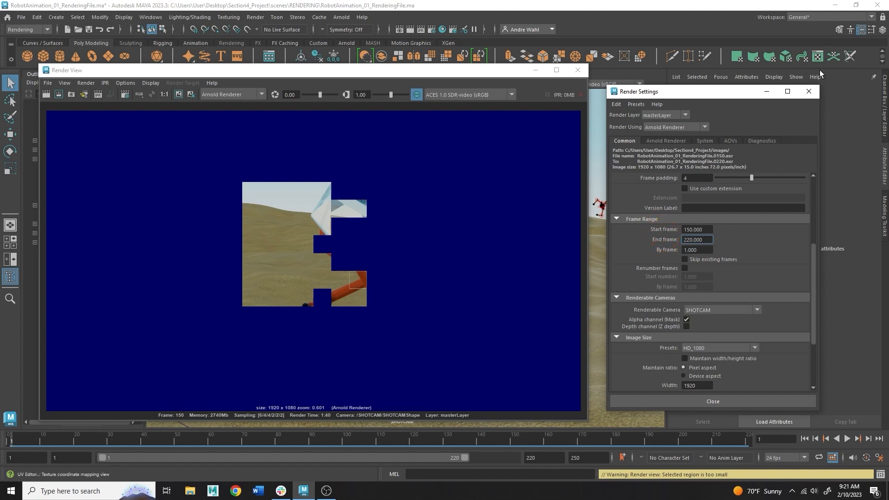
pyautogui.click(809, 92)
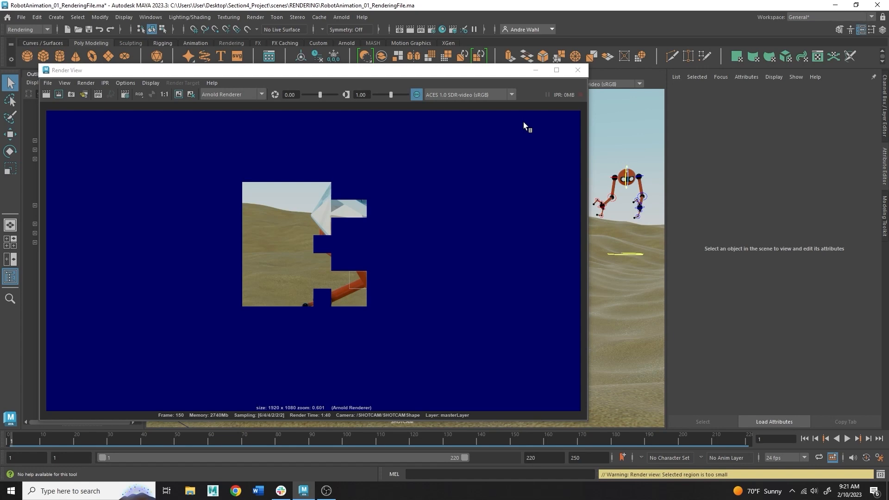
pyautogui.moveTo(528, 151)
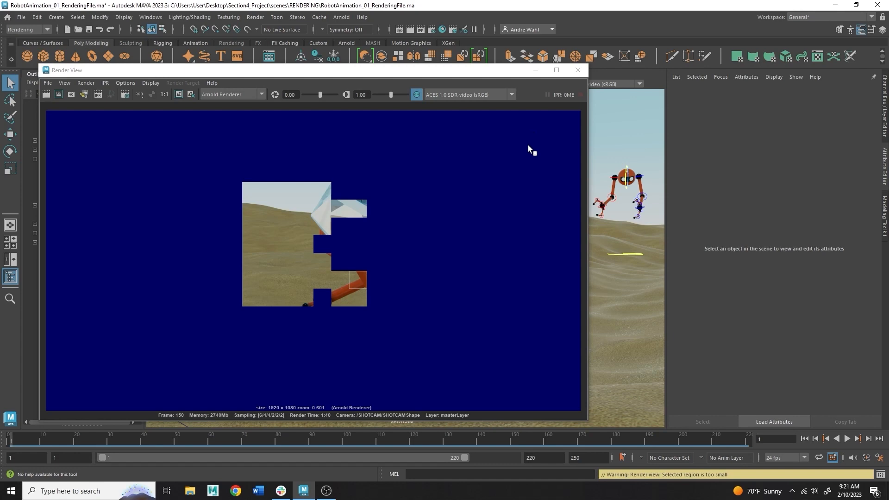
pyautogui.moveTo(400, 50)
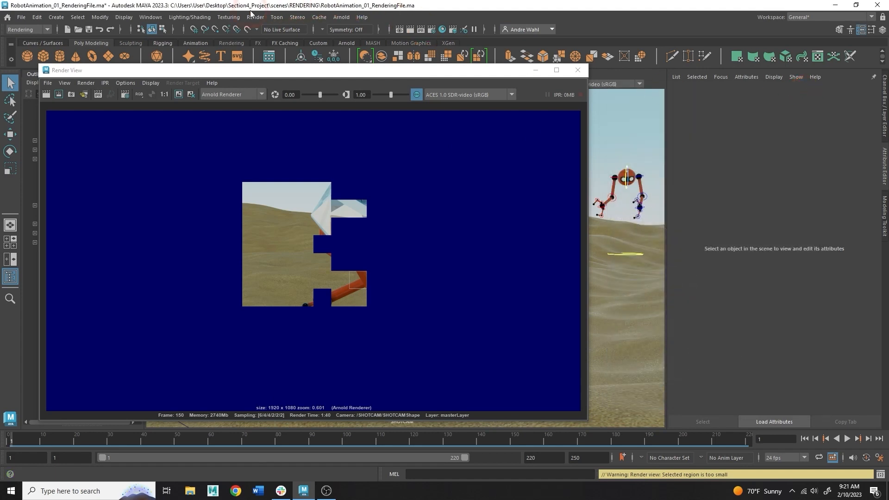
# - Run Render Sequence again for frames 150 to 220
pyautogui.click(255, 16)
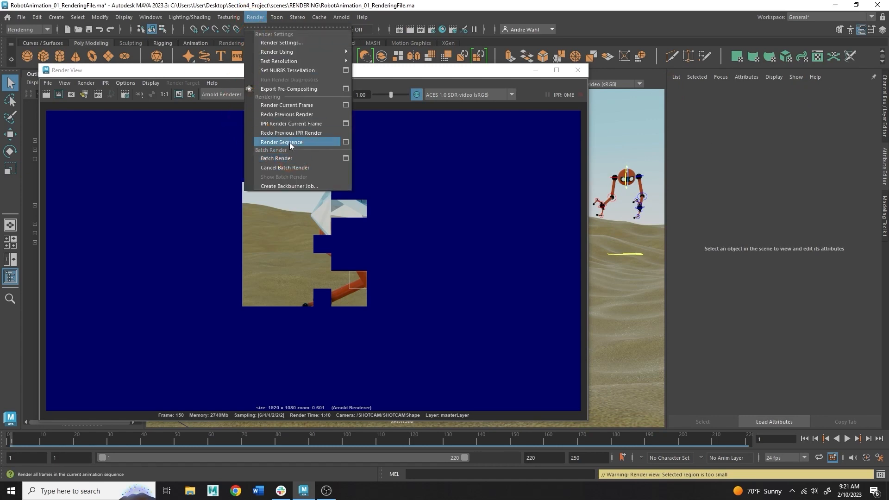
pyautogui.click(279, 142)
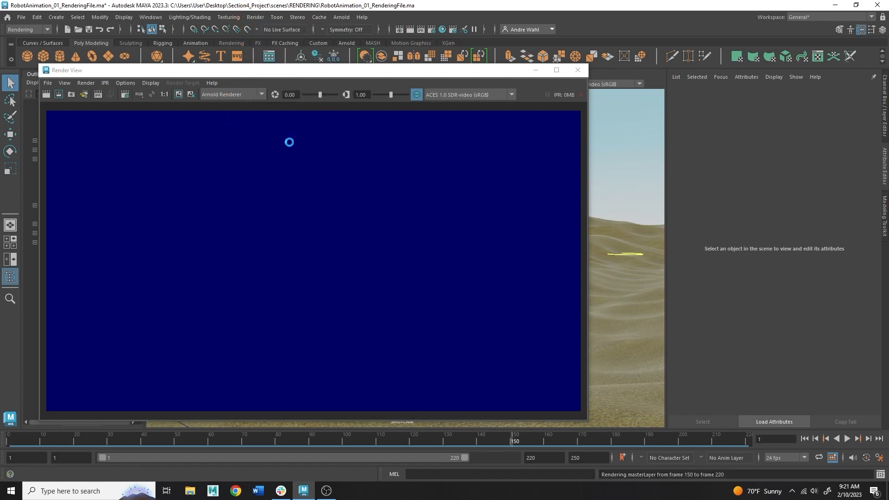